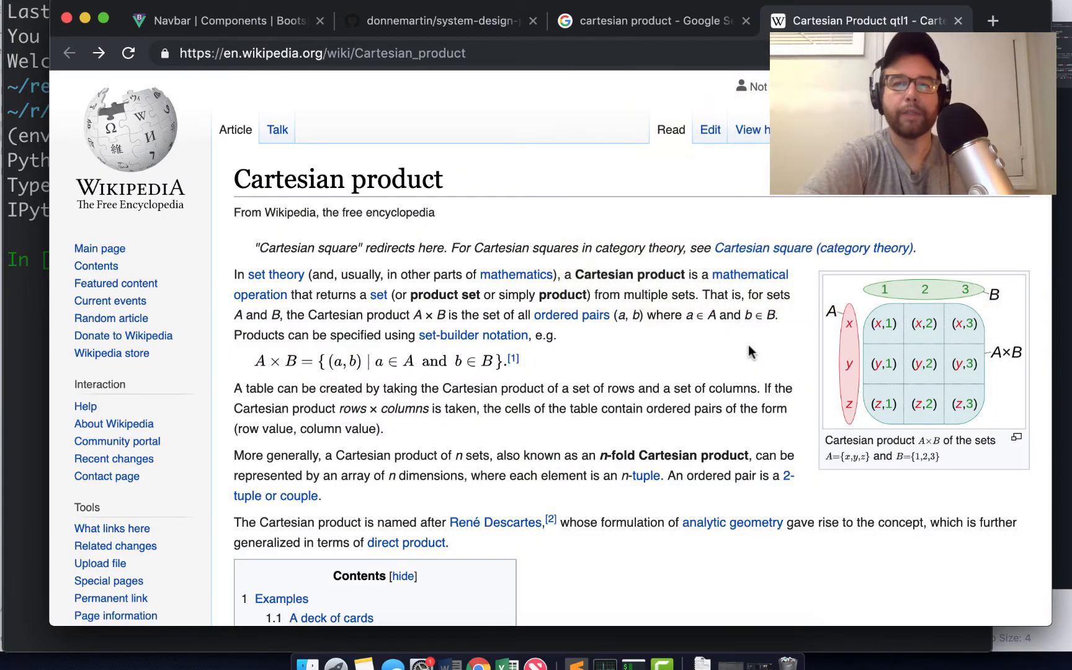
mouse_move(772, 344)
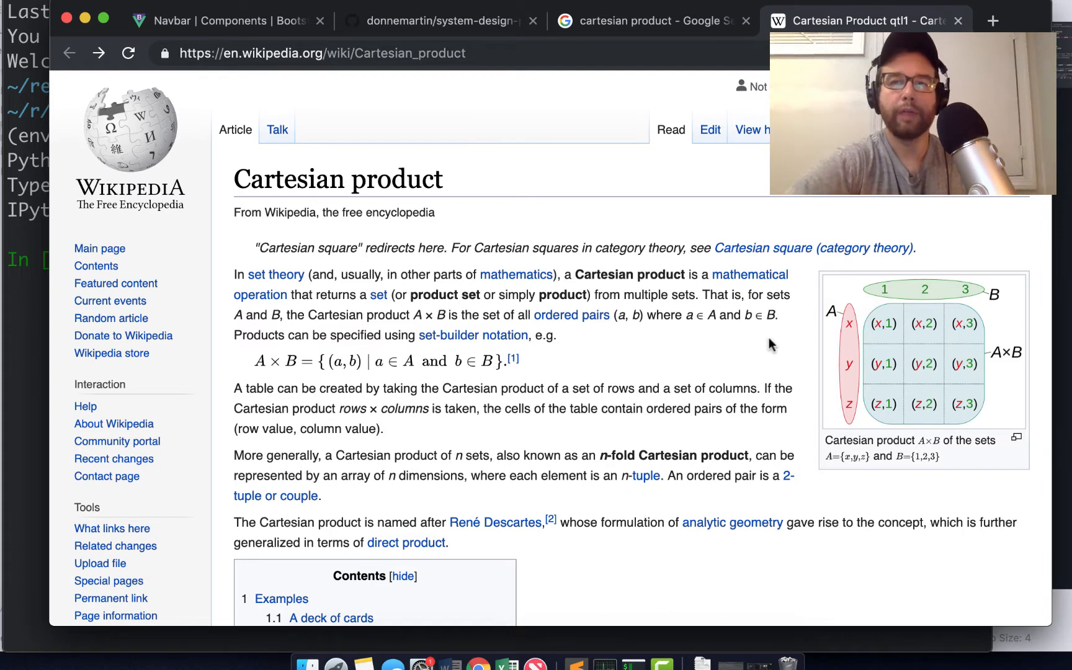
Open the Wikipedia Cartesian product diagram in Chrome's enlarged media viewer.
left_click(924, 366)
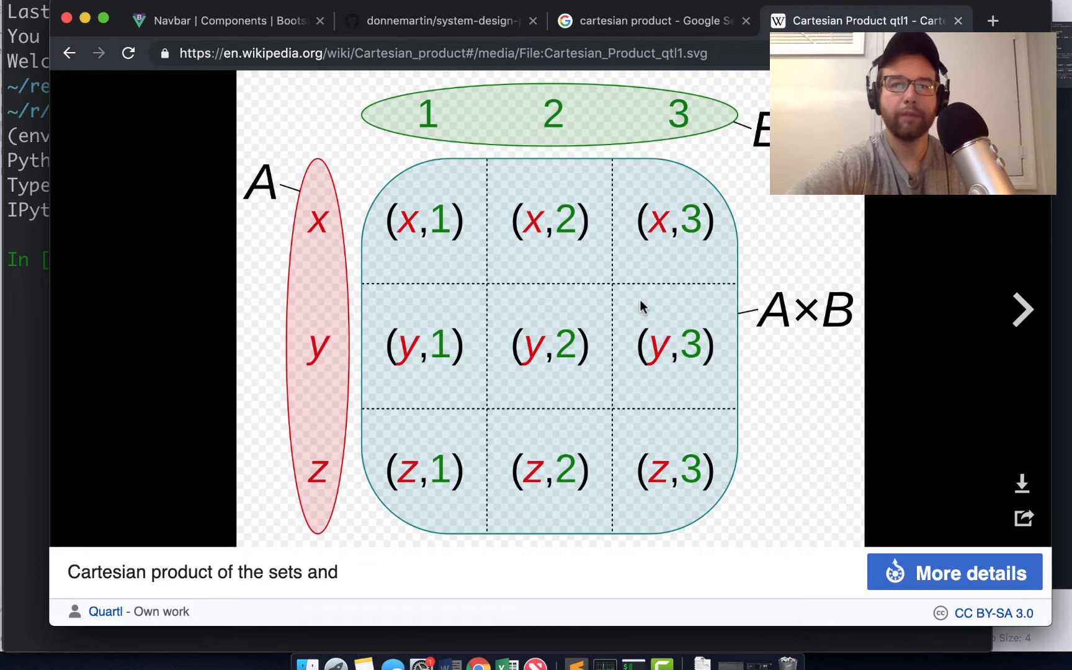
mouse_move(317, 216)
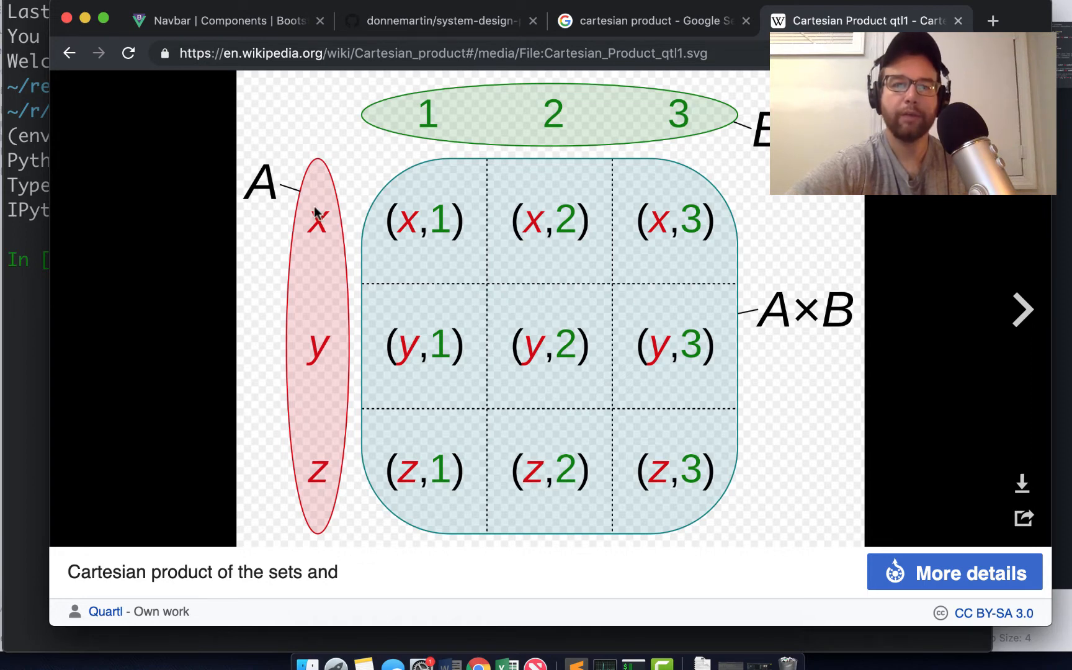
mouse_move(315, 204)
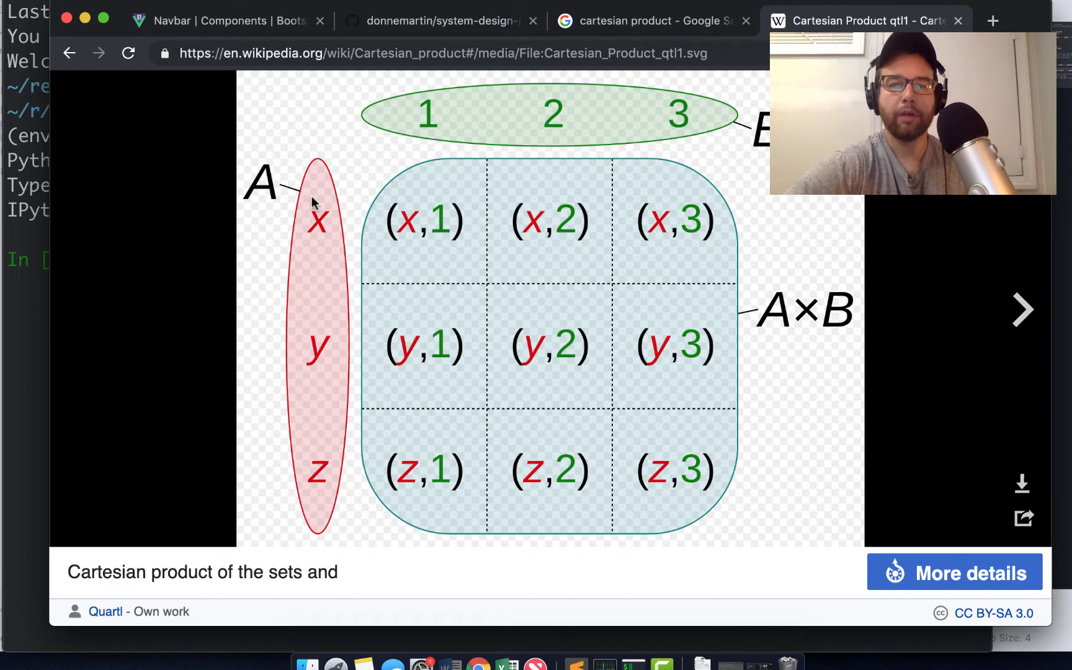
mouse_move(612, 150)
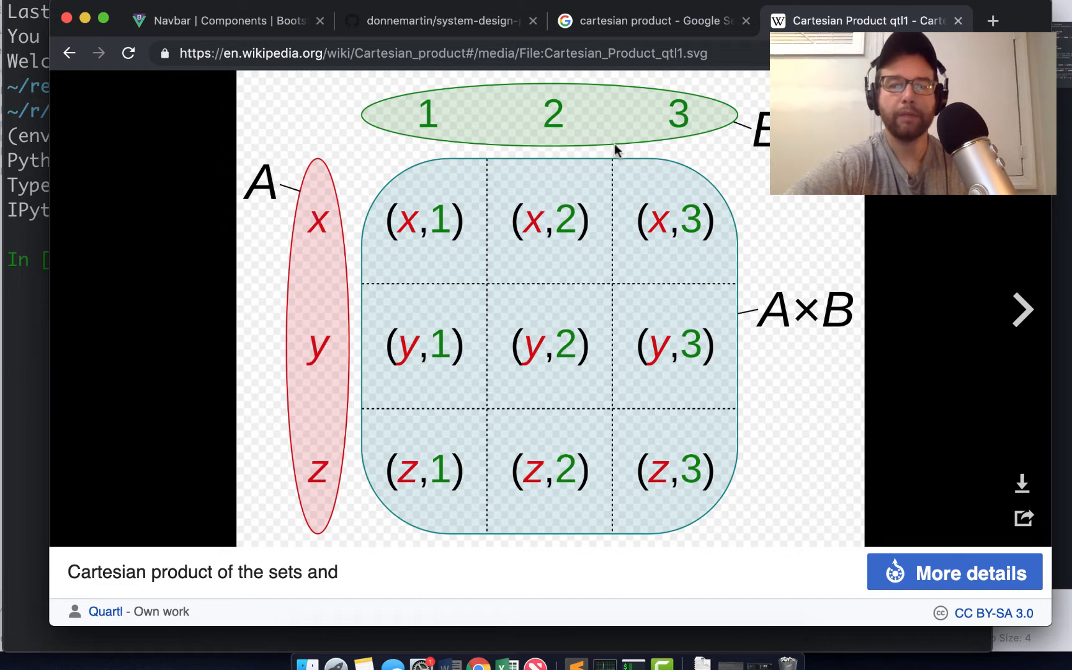
mouse_move(577, 242)
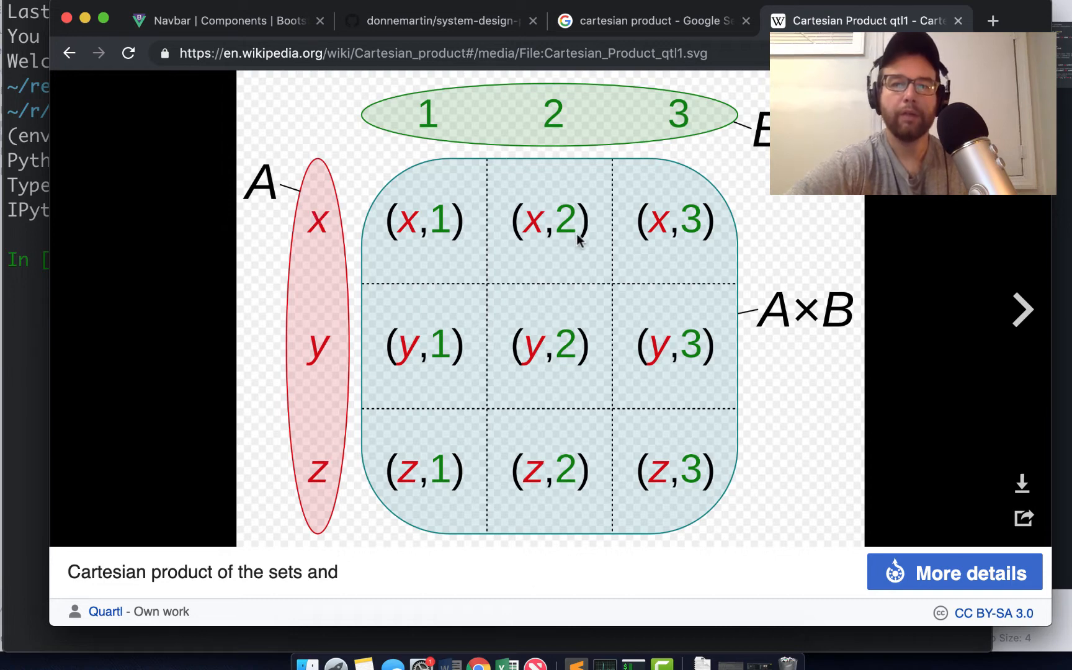
mouse_move(465, 121)
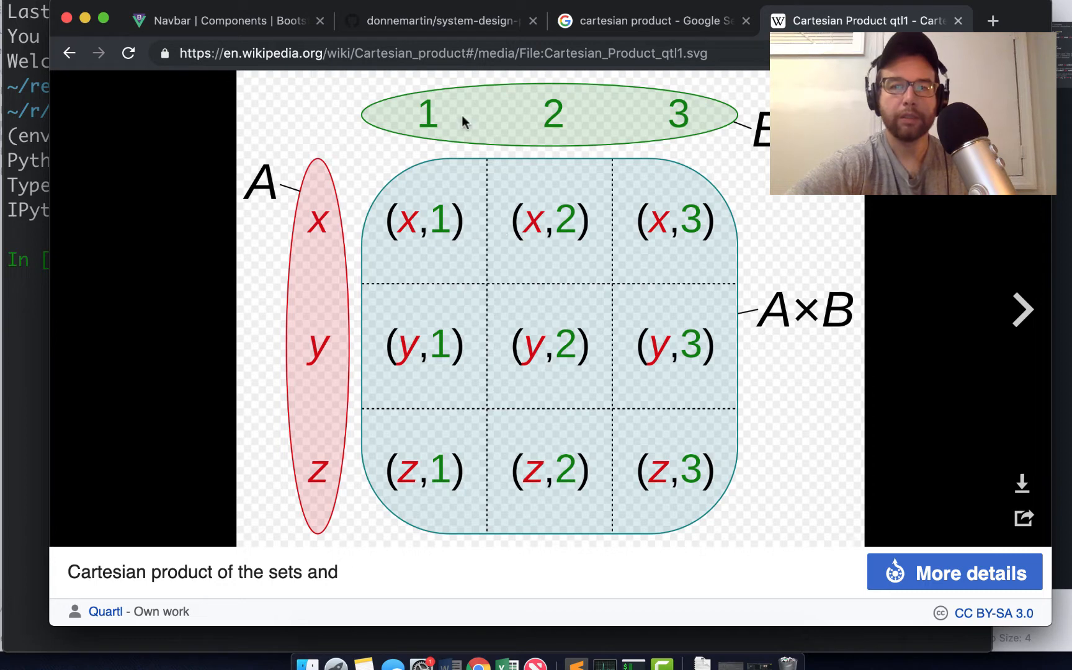
mouse_move(320, 206)
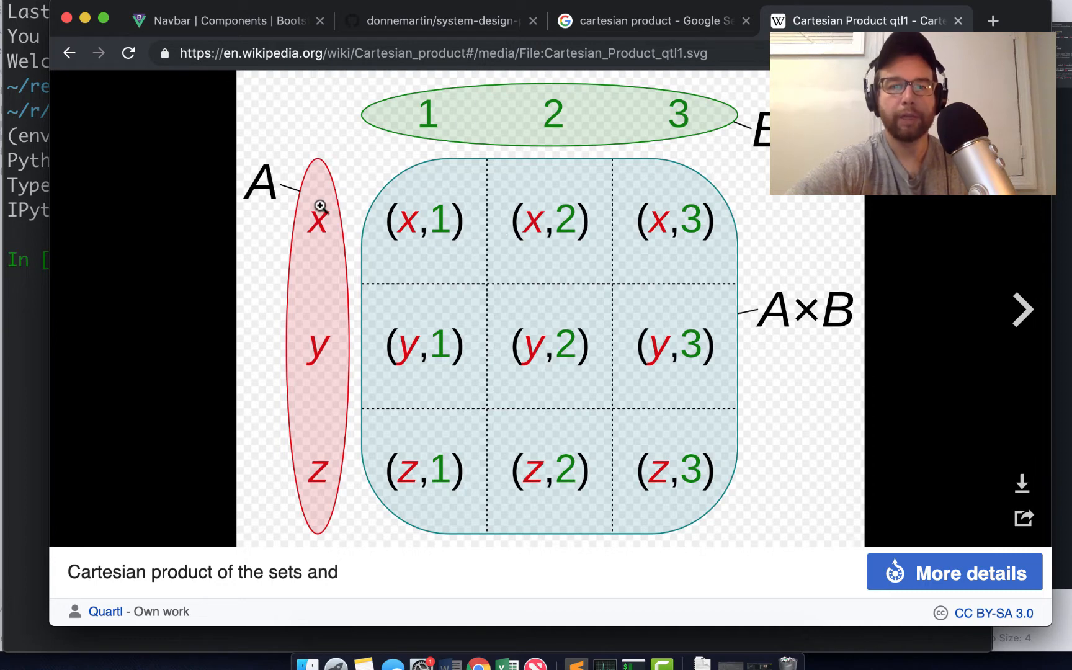
mouse_move(387, 205)
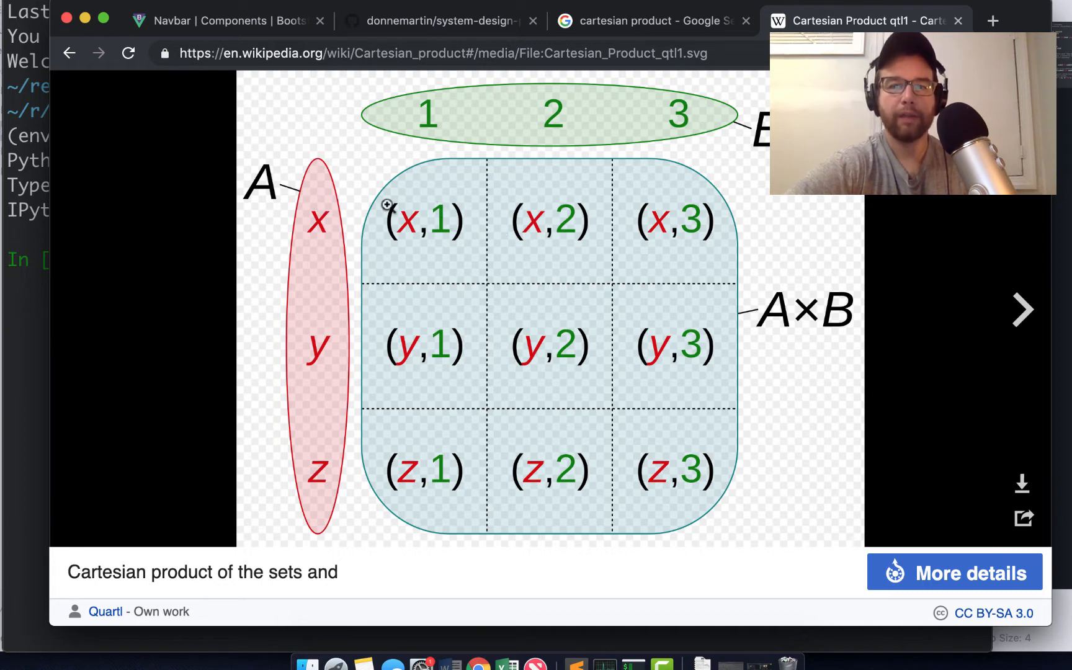
mouse_move(588, 215)
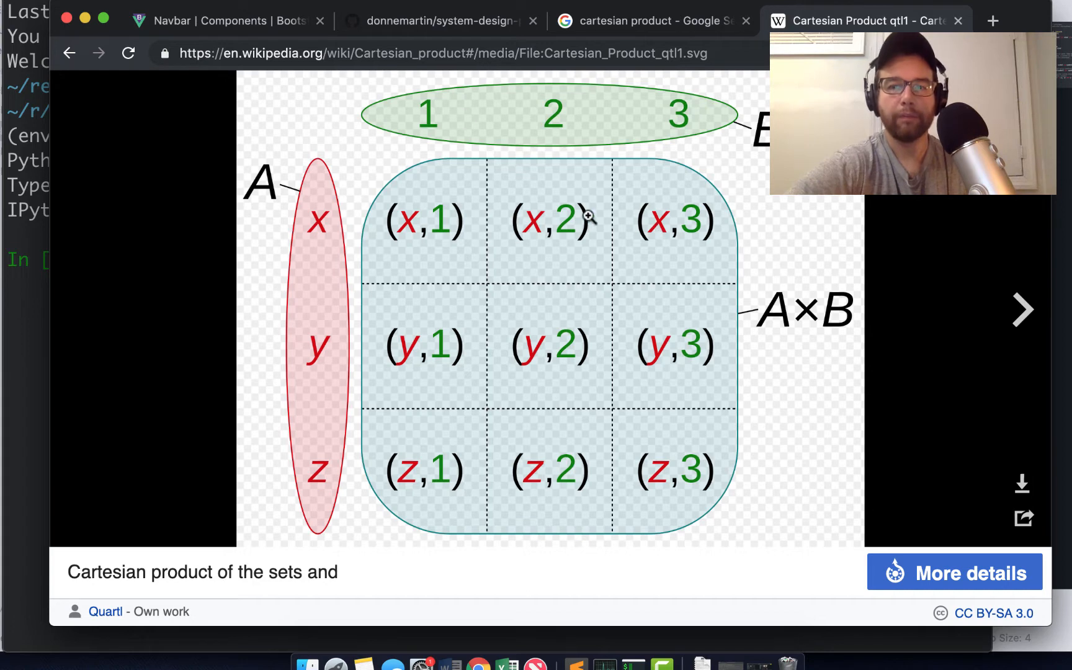
mouse_move(739, 359)
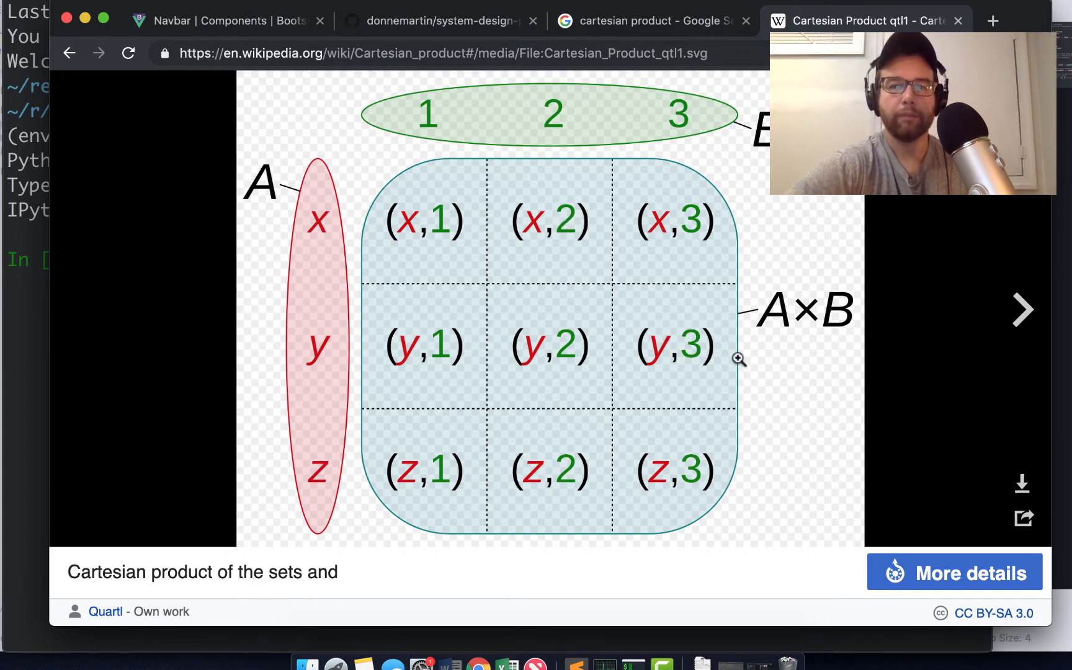
mouse_move(455, 457)
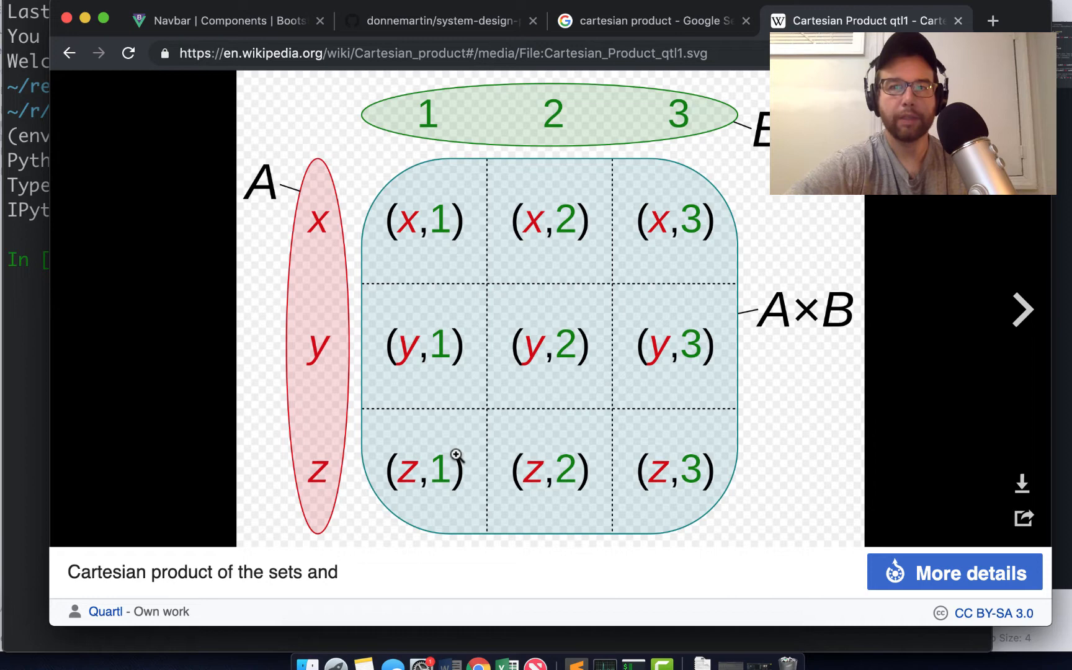
mouse_move(746, 400)
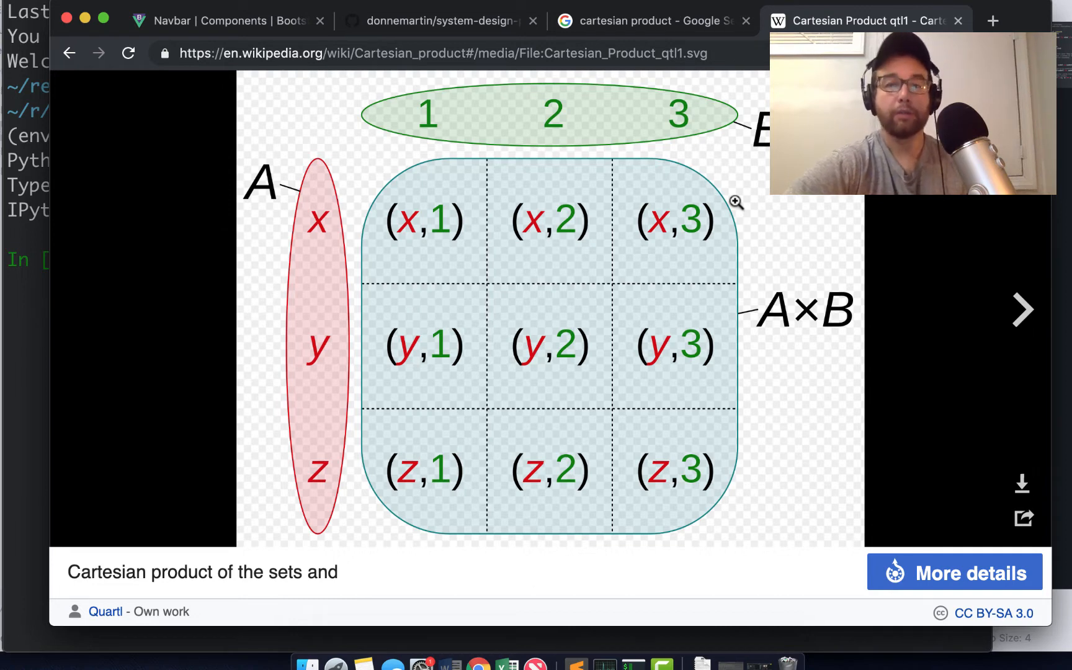
mouse_move(133, 27)
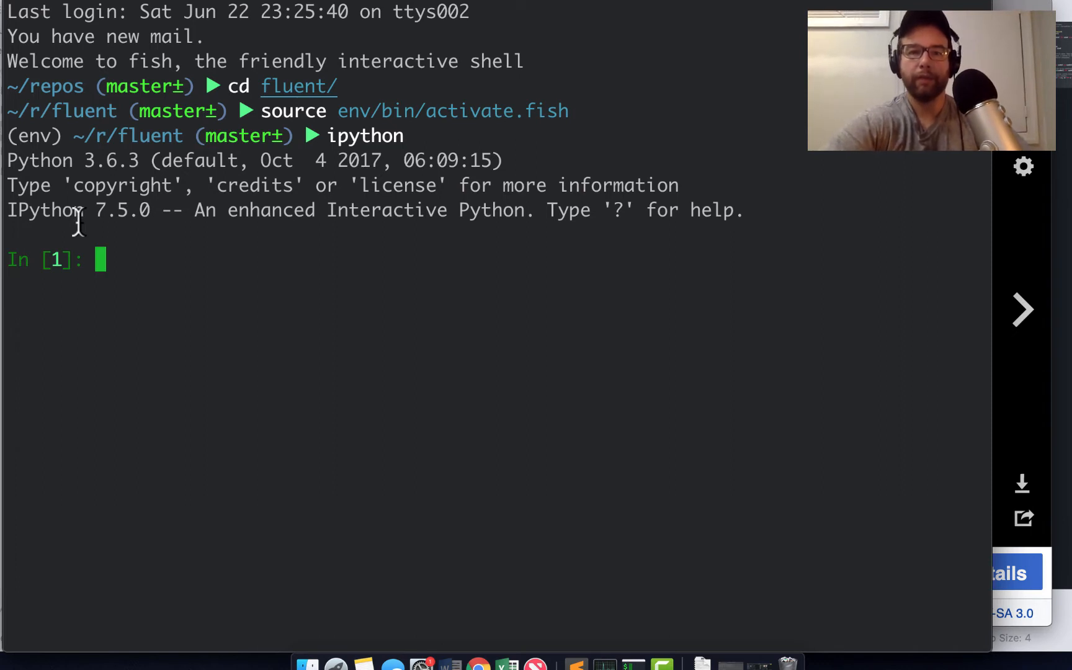
Enter sizes = ['S', 'M', 'L'] and start the colors list with 'Green'.
type("si")
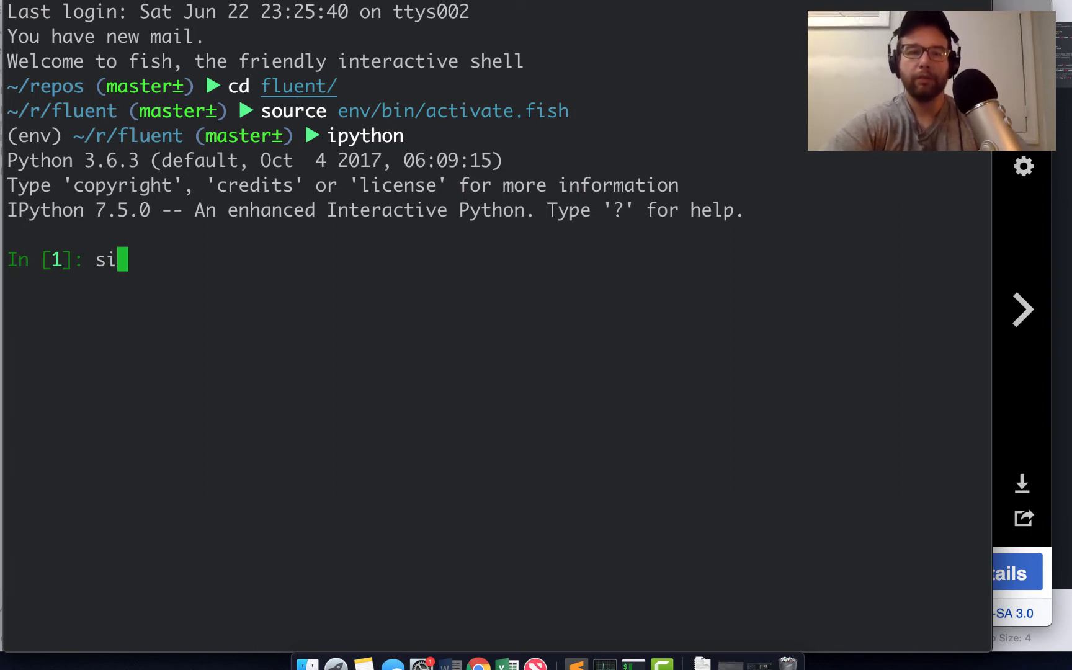
type("zes = ['")
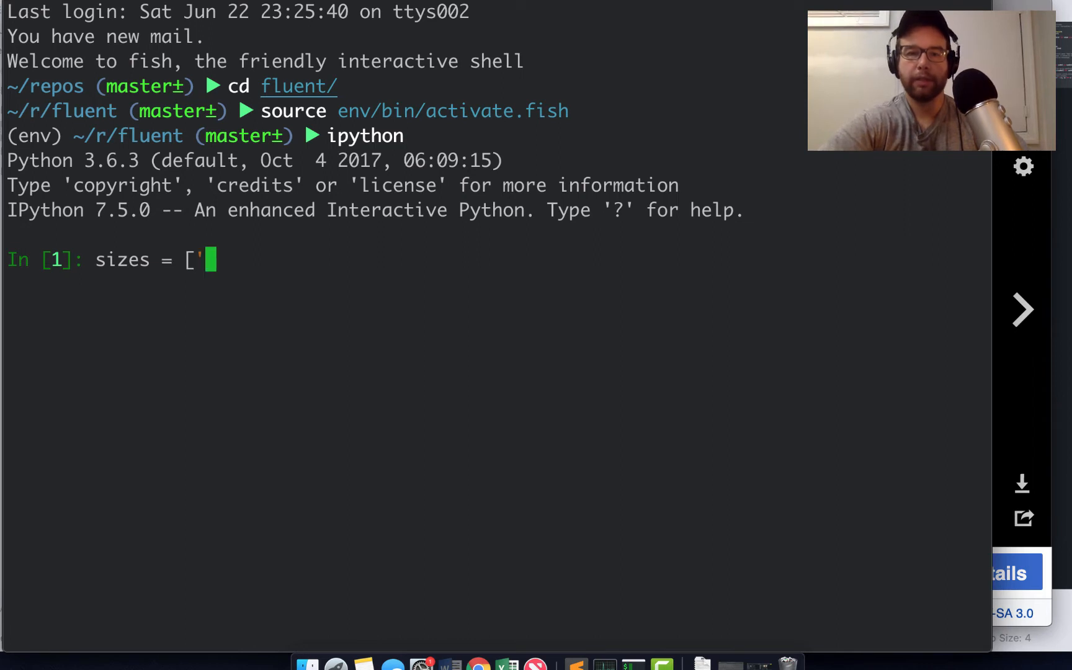
type("S'<")
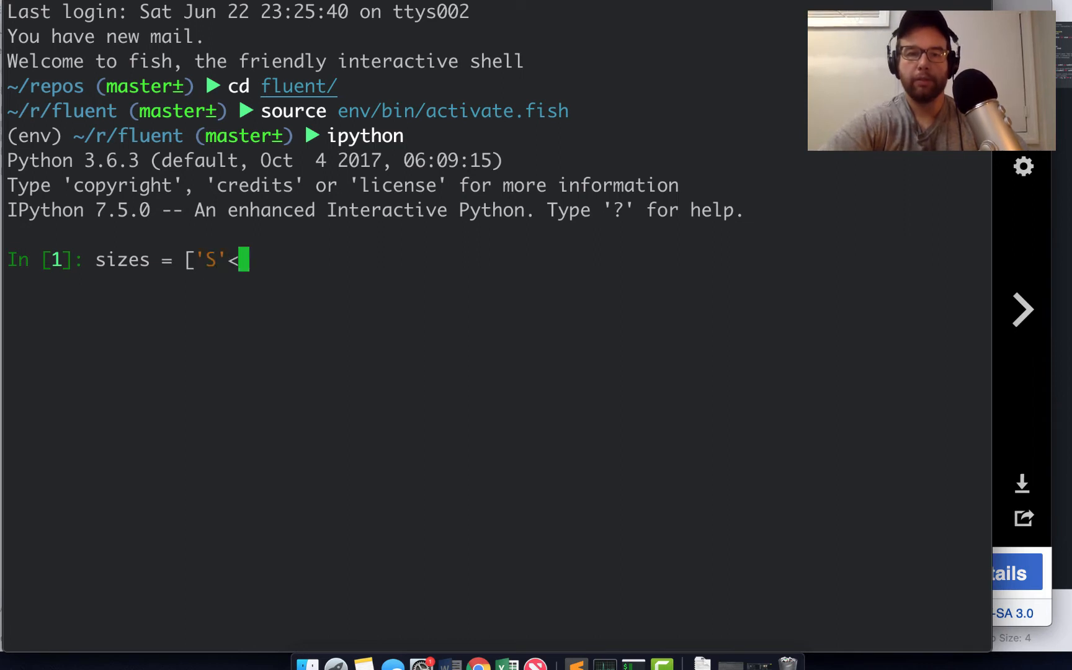
type(", 'M', \"")
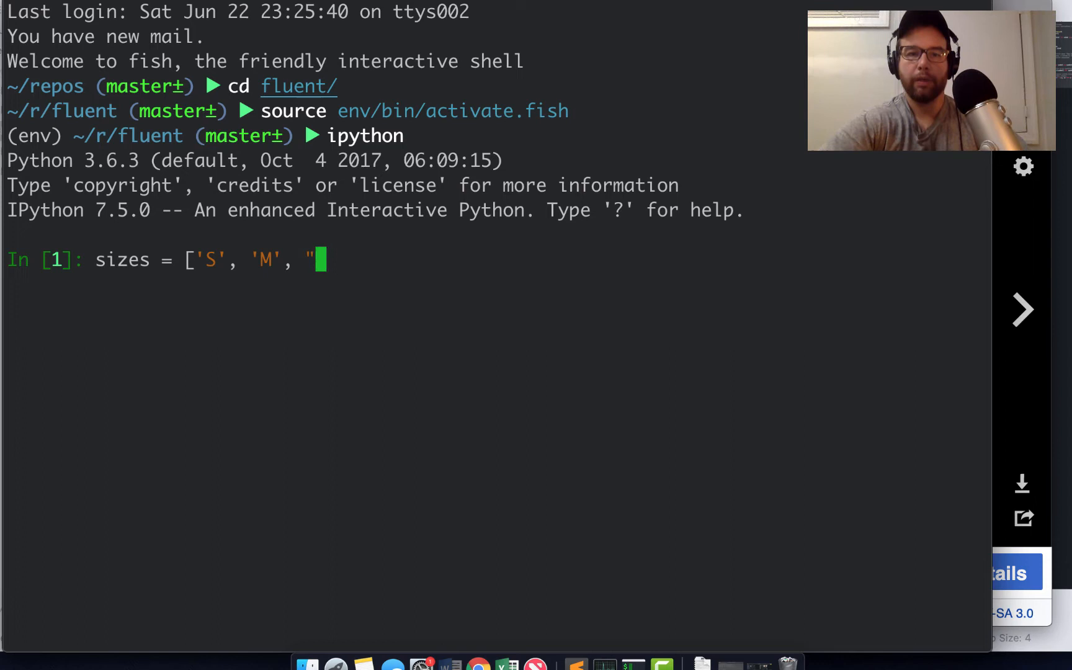
type("L'")
type("colors")
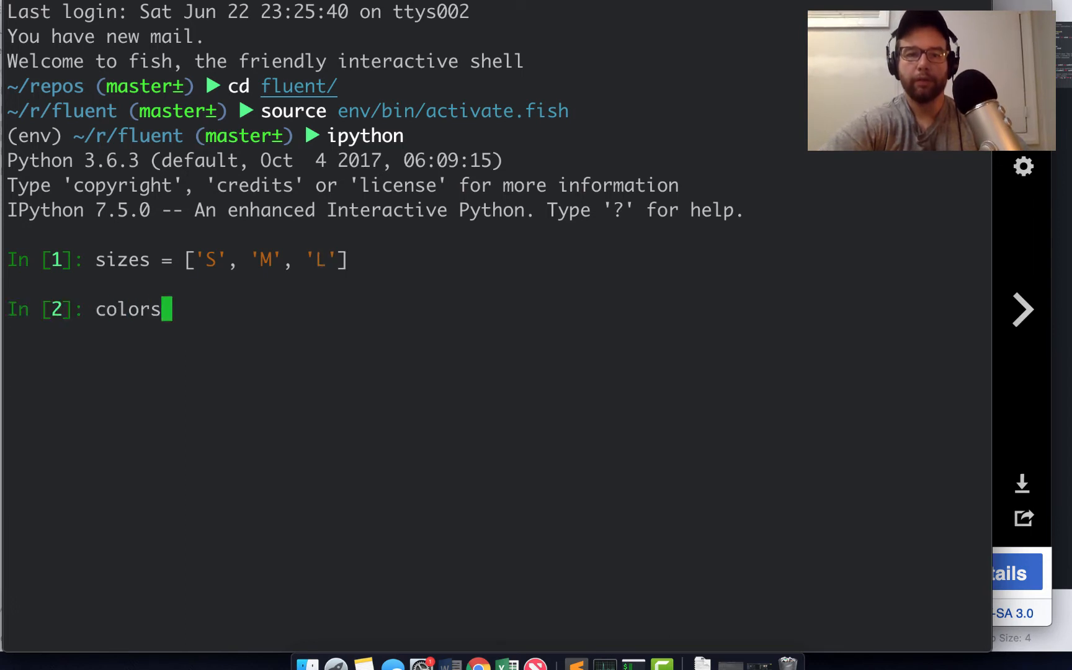
type("= ['Green'")
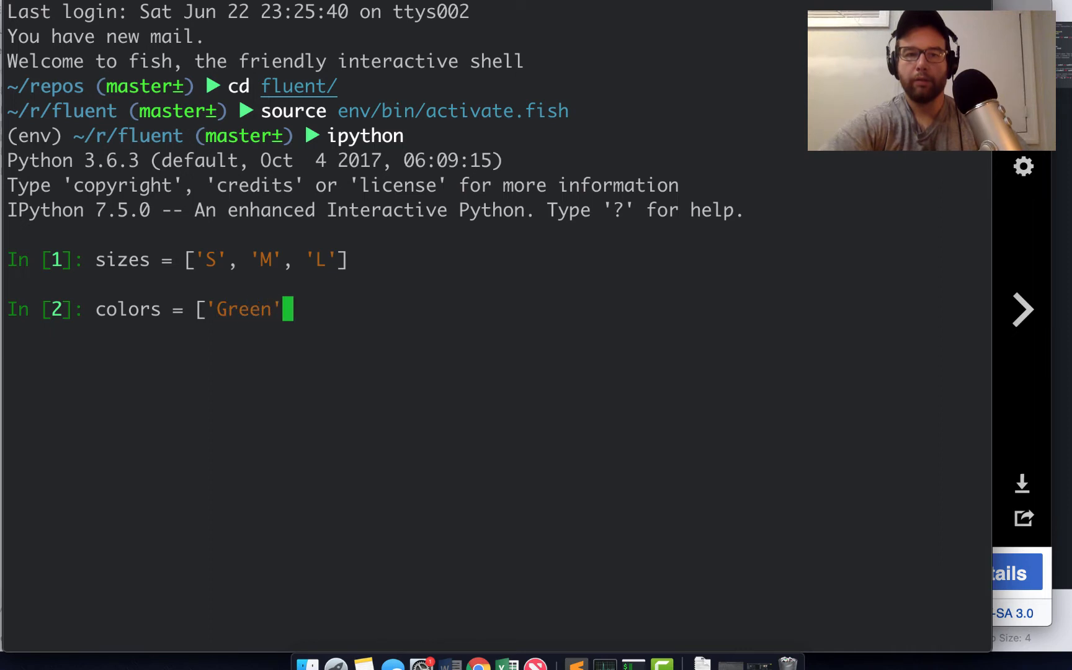
type(", 'BL")
type("colors")
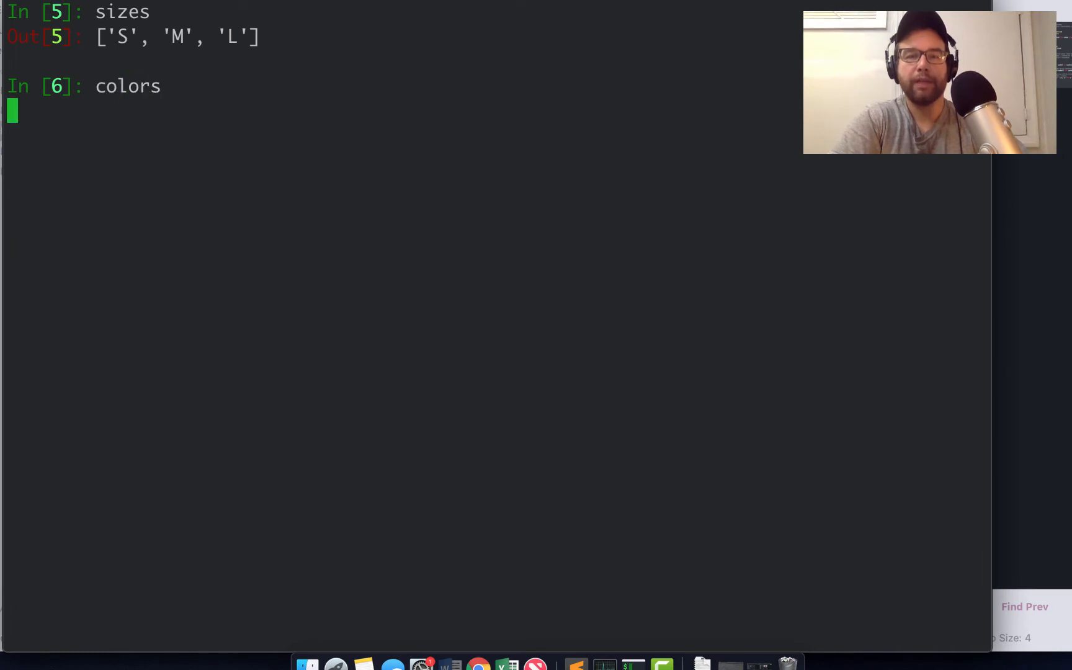
Show colors ['Green', 'Blue'] and type options = [(size, color) for size in sizes for color in colors].
key("Return")
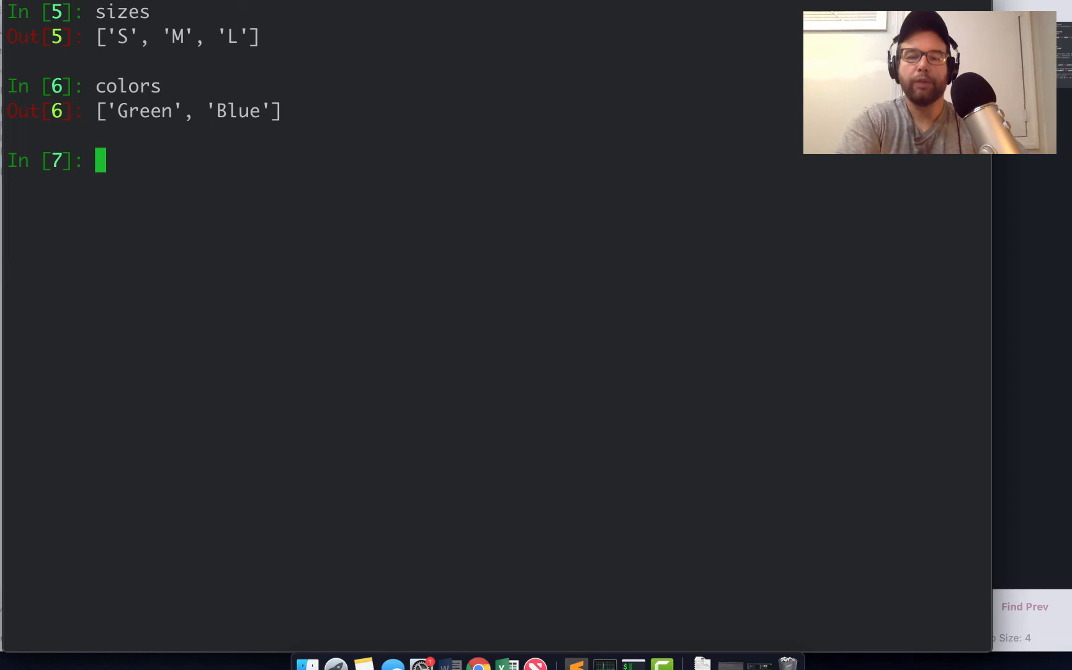
type("options = [")
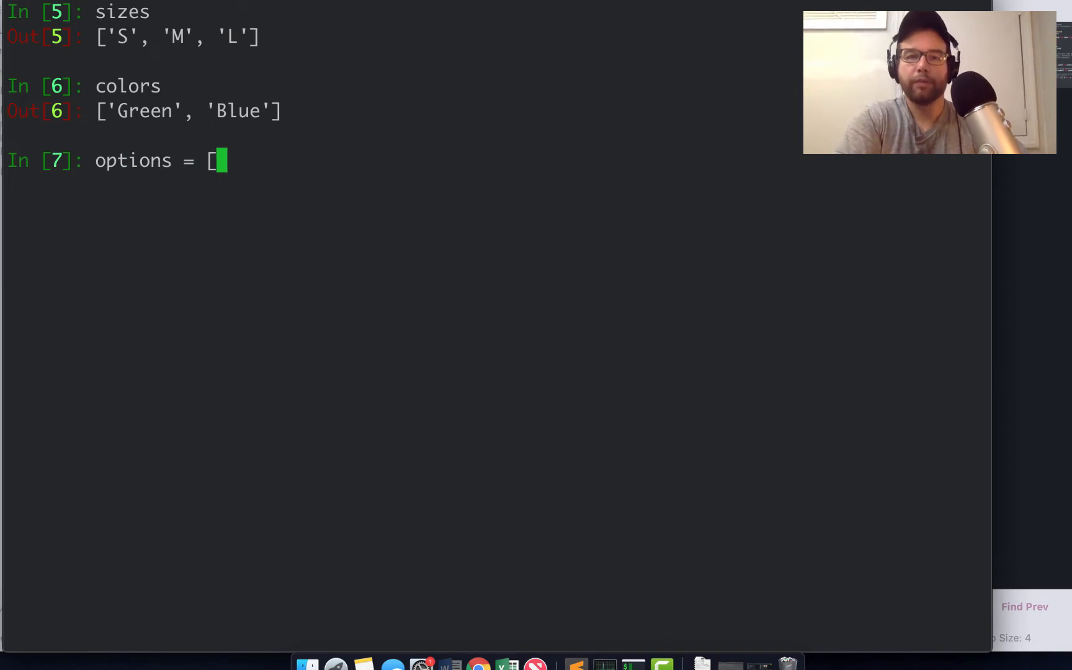
type("(")
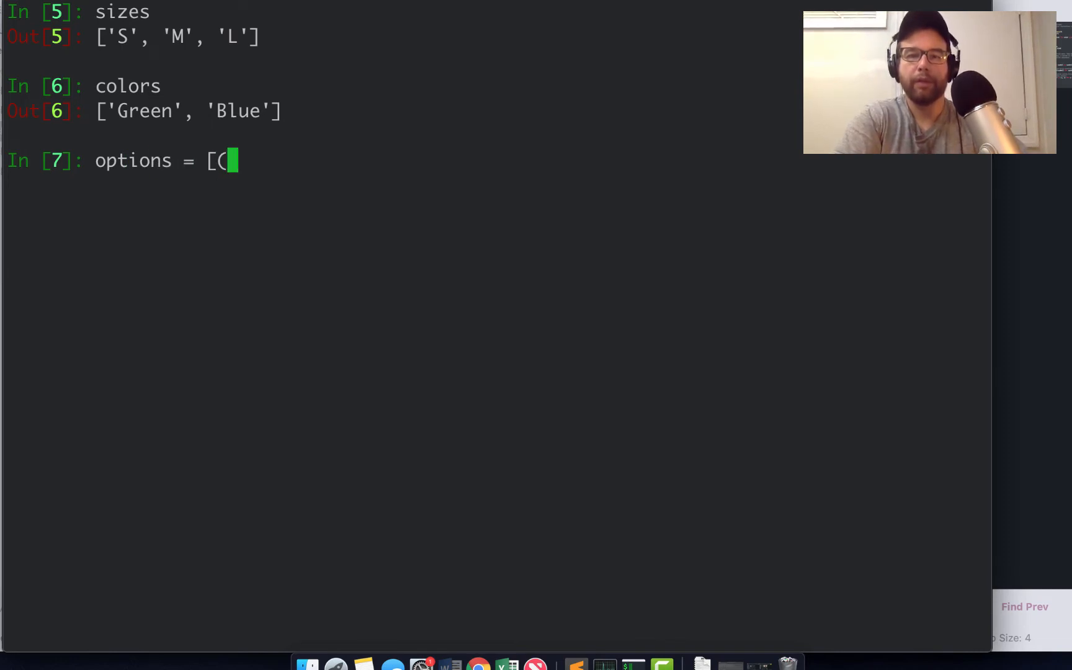
type("s,")
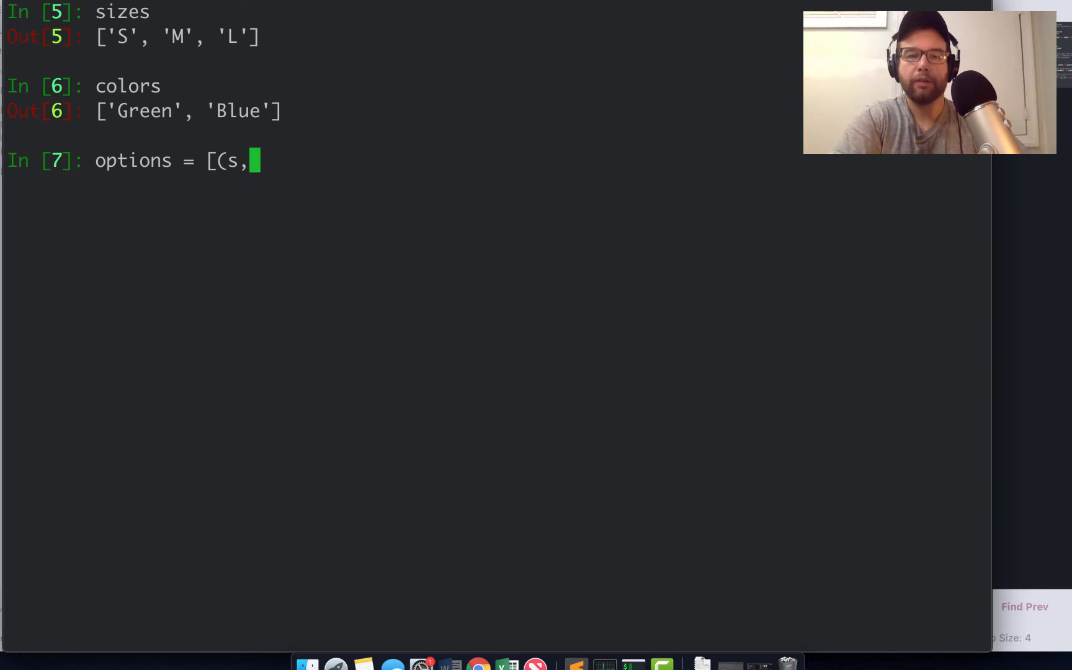
type("ize, color)")
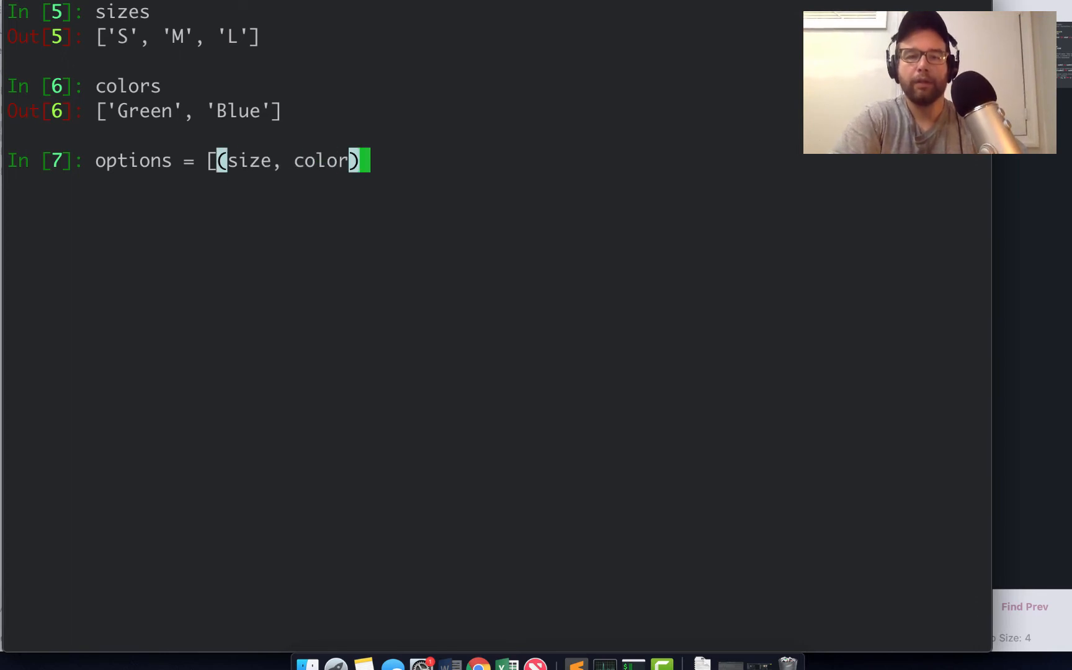
type("for size in siz")
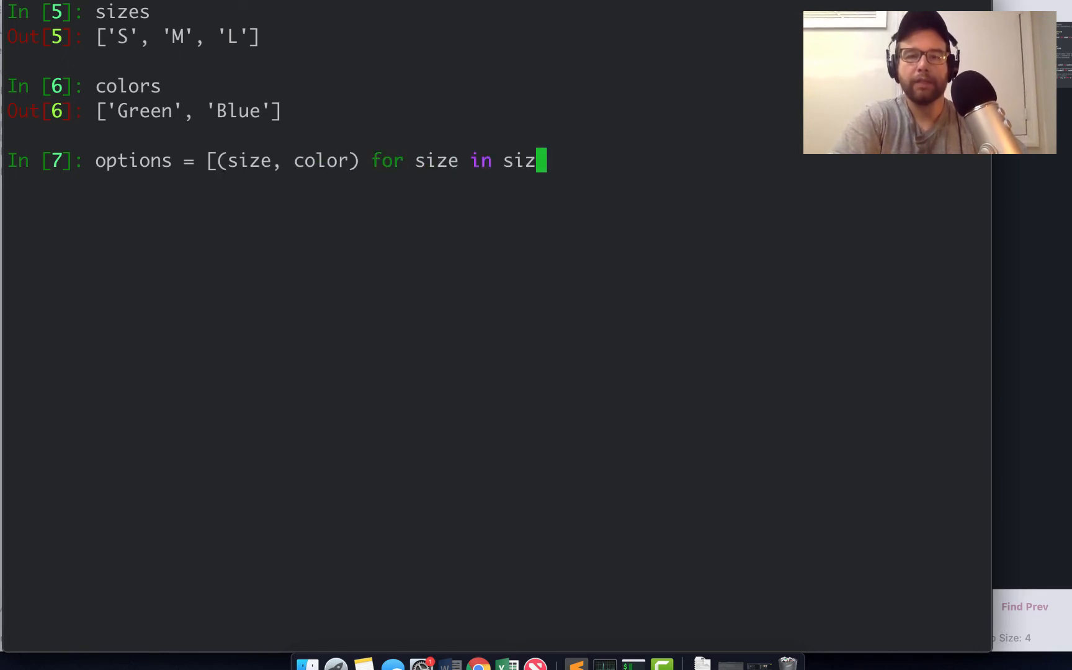
type("es for color in colors")
type("options")
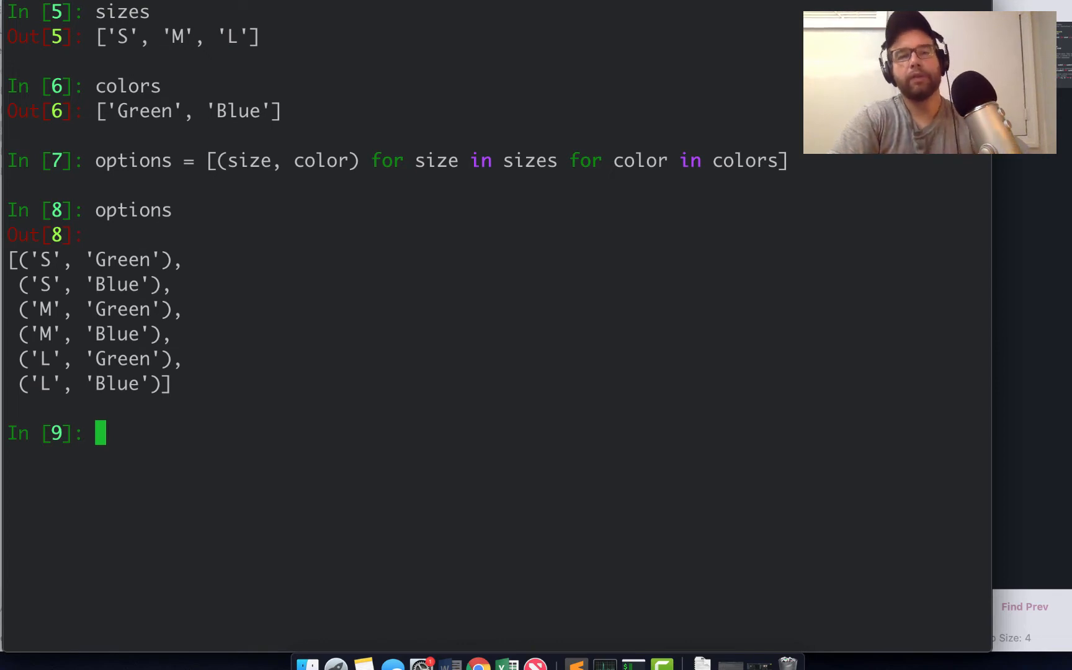
mouse_move(267, 530)
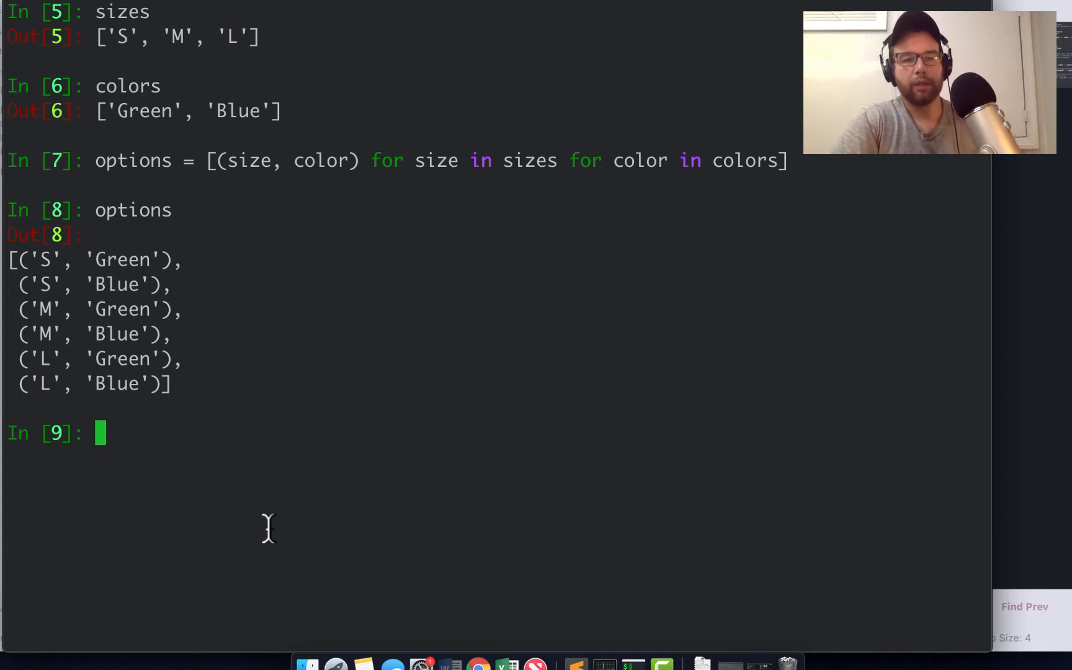
mouse_move(444, 530)
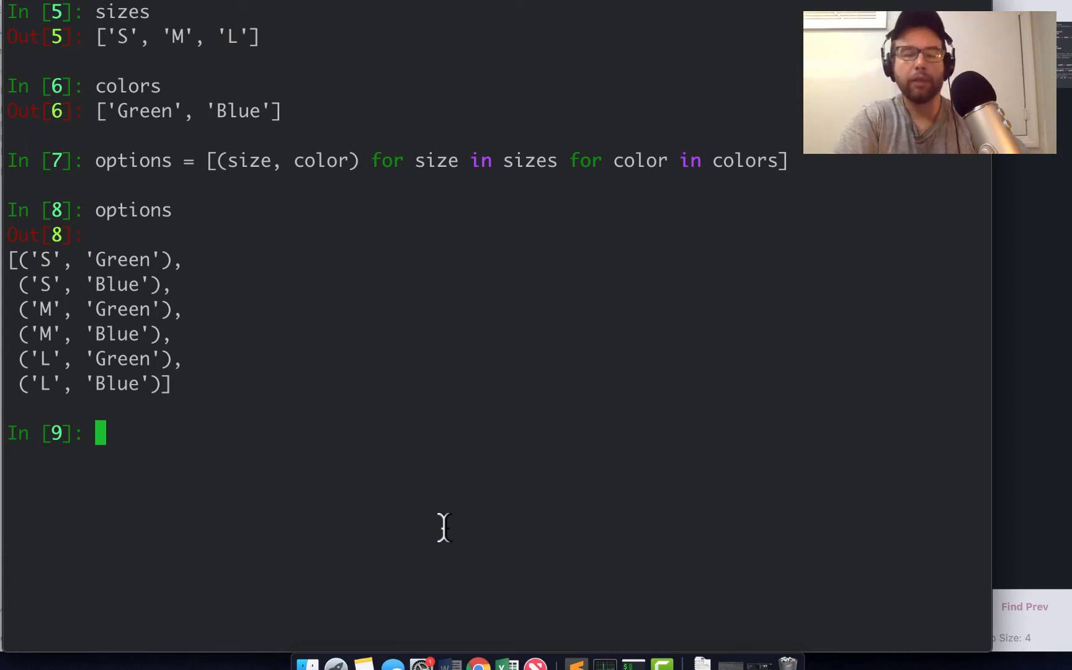
mouse_move(614, 294)
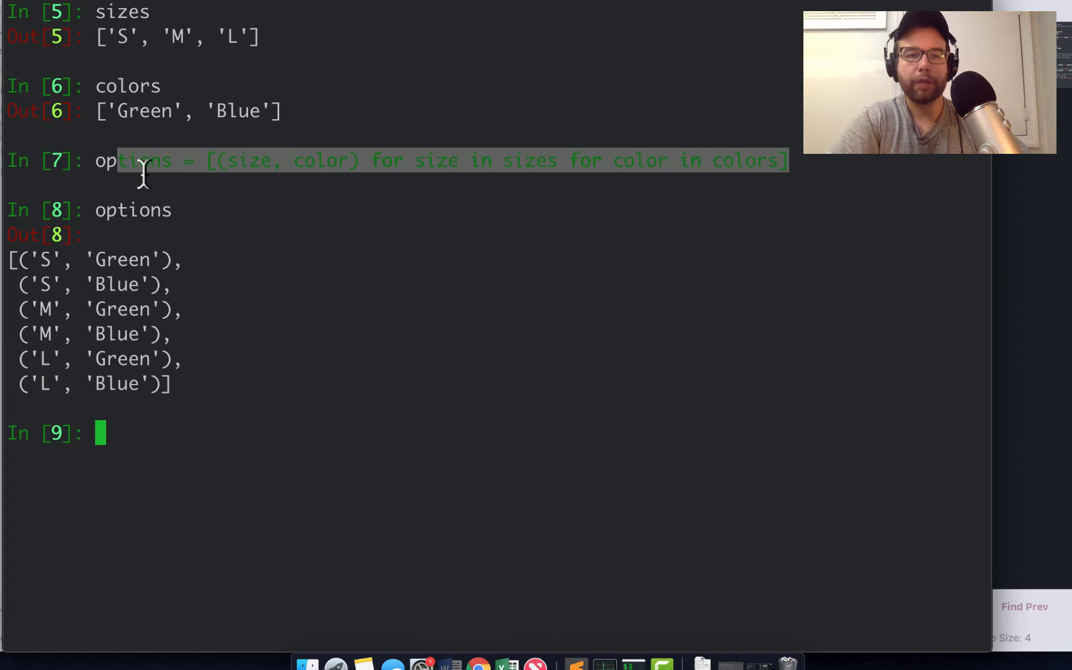
mouse_move(219, 379)
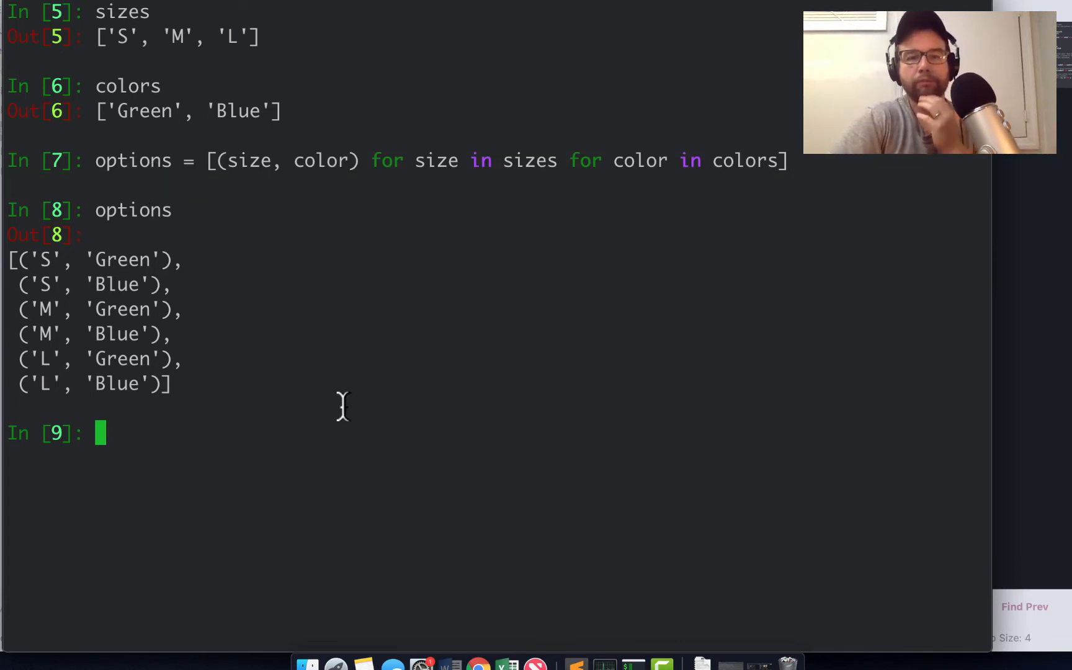
mouse_move(762, 230)
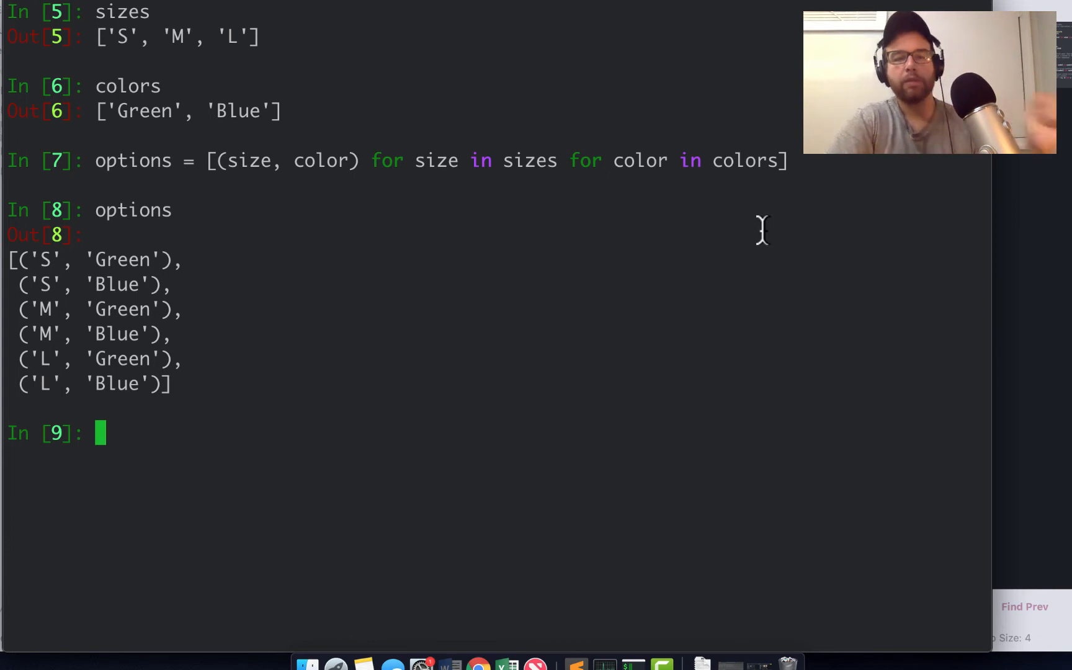
mouse_move(732, 229)
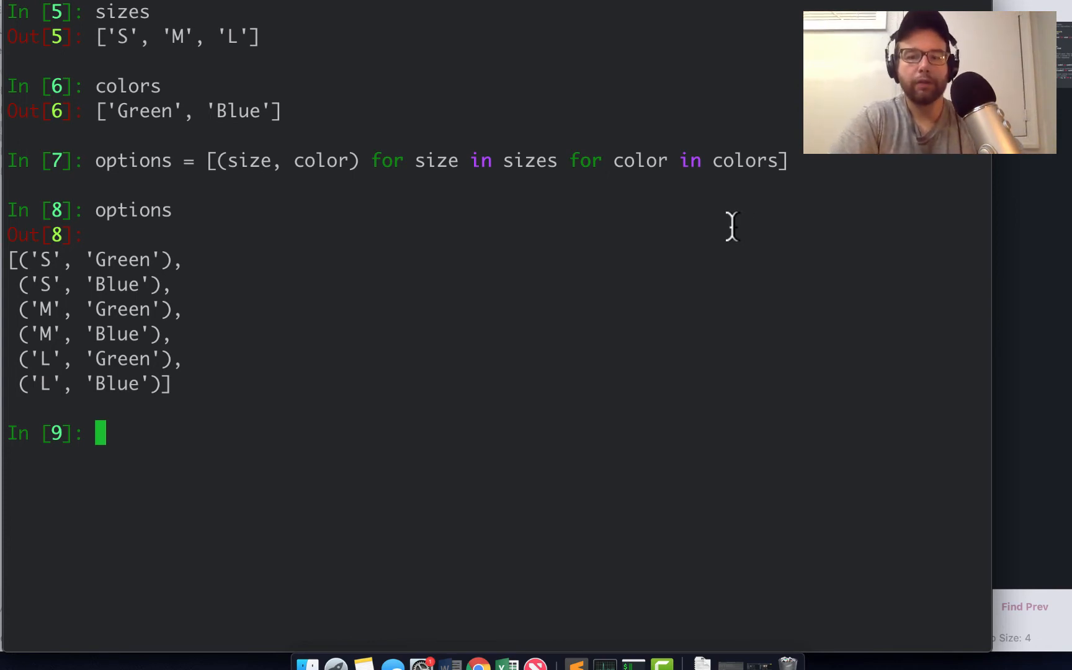
mouse_move(732, 194)
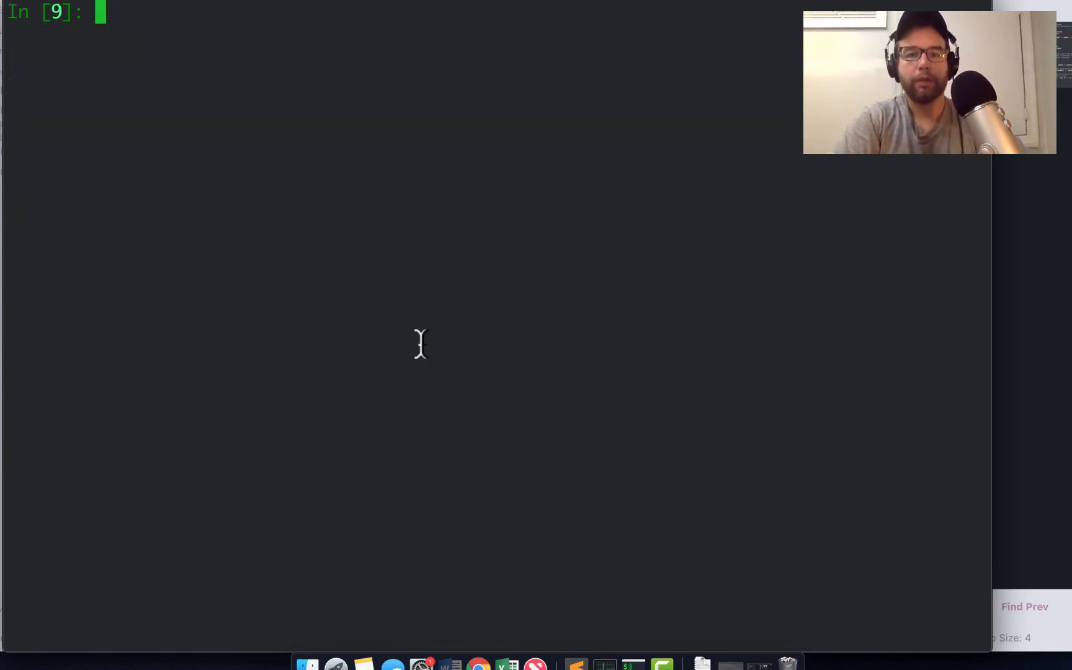
Enter symbols = "%$^&*(", deleting a mistyped asterisk along the way.
type("symbols")
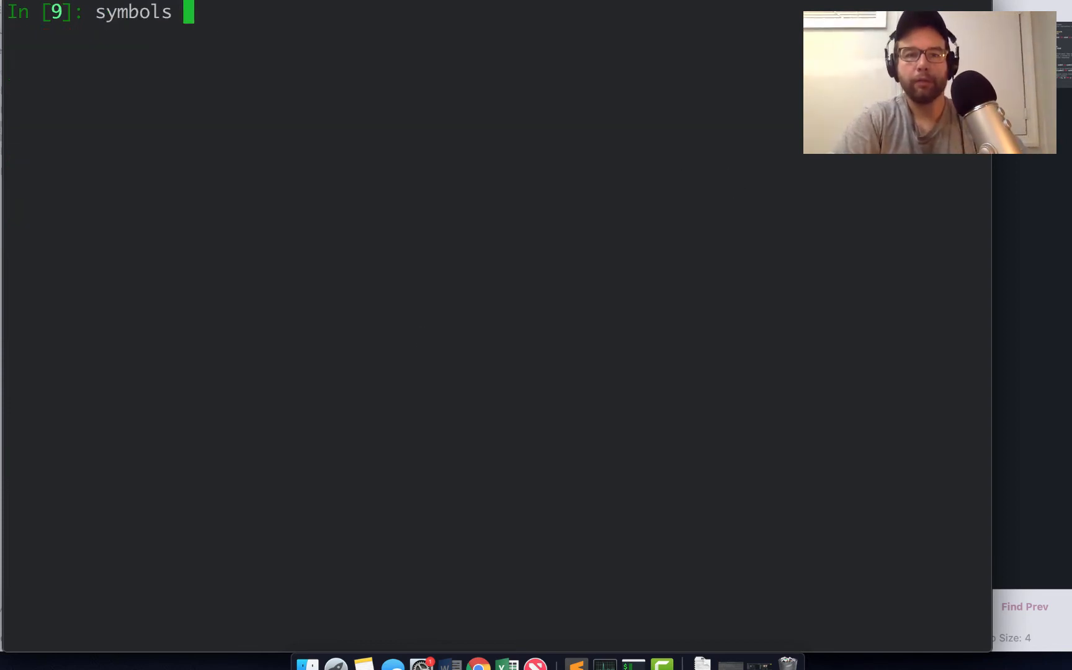
type("=")
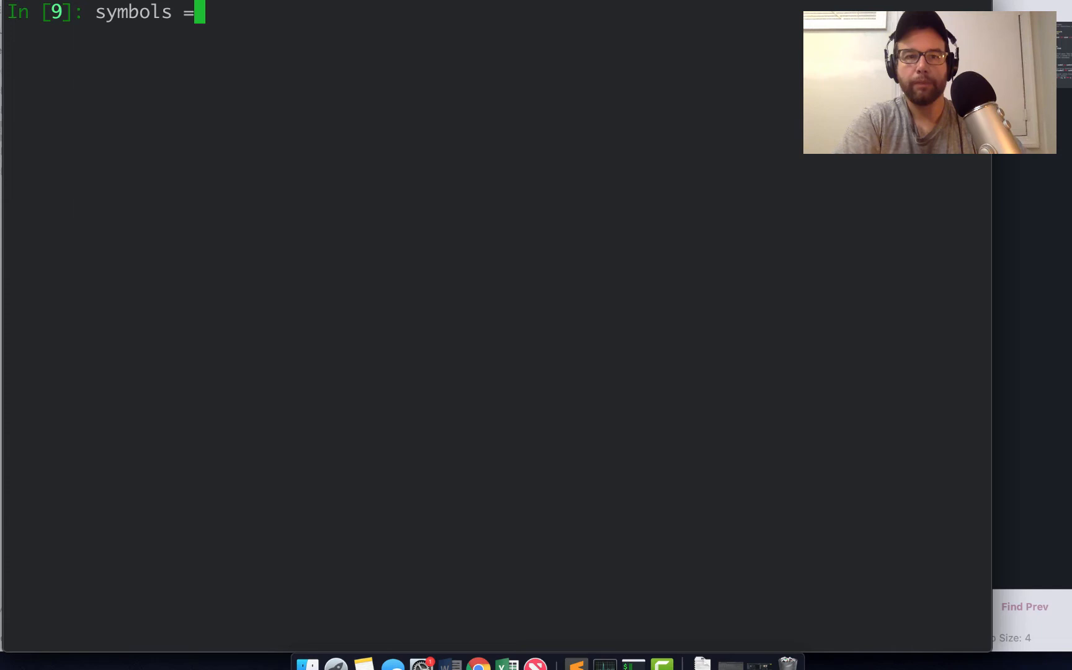
type("\"")
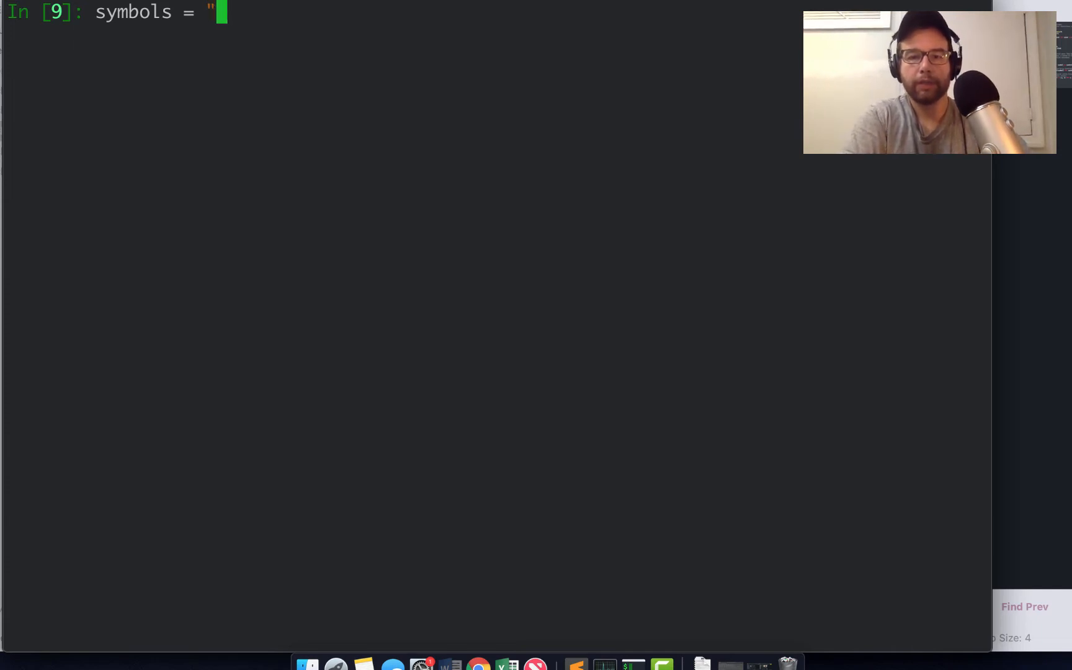
type("*")
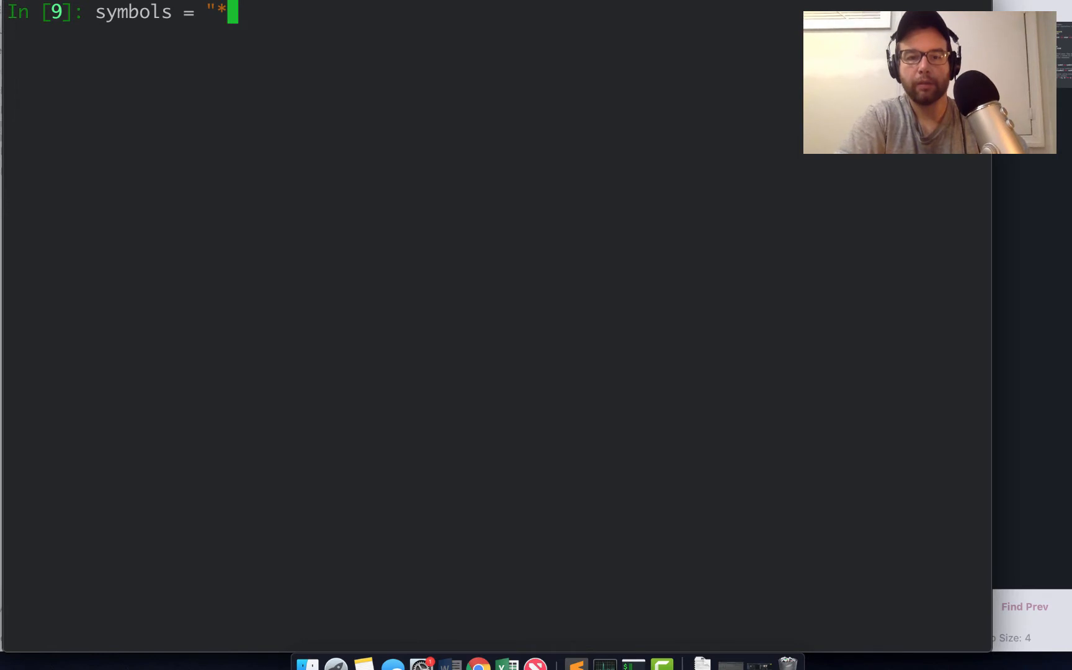
key("Backspace")
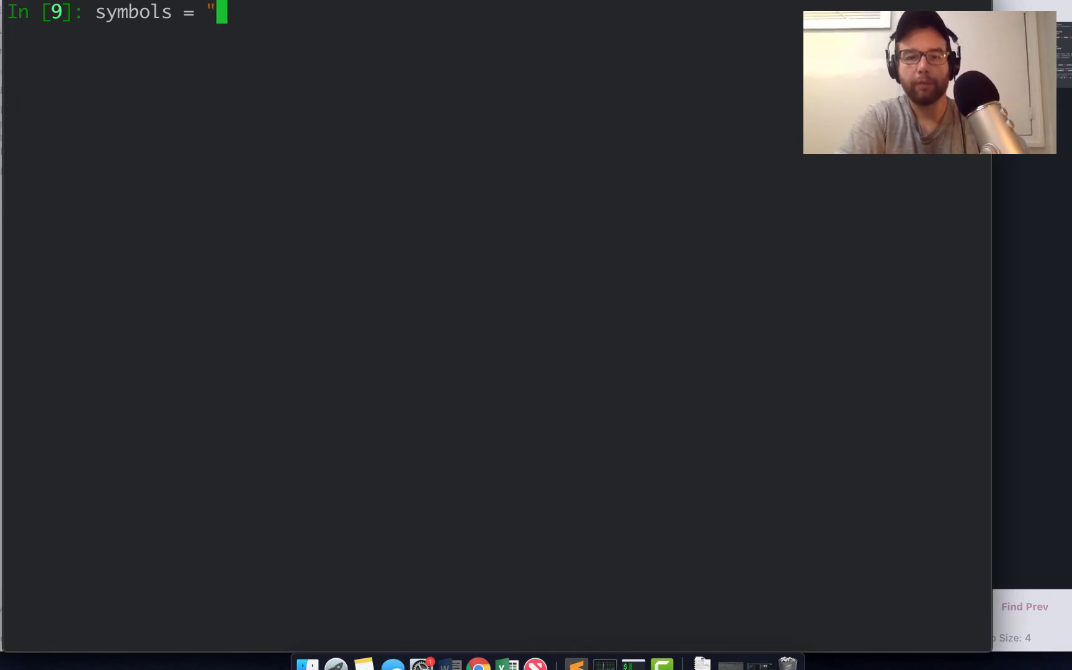
type("%$")
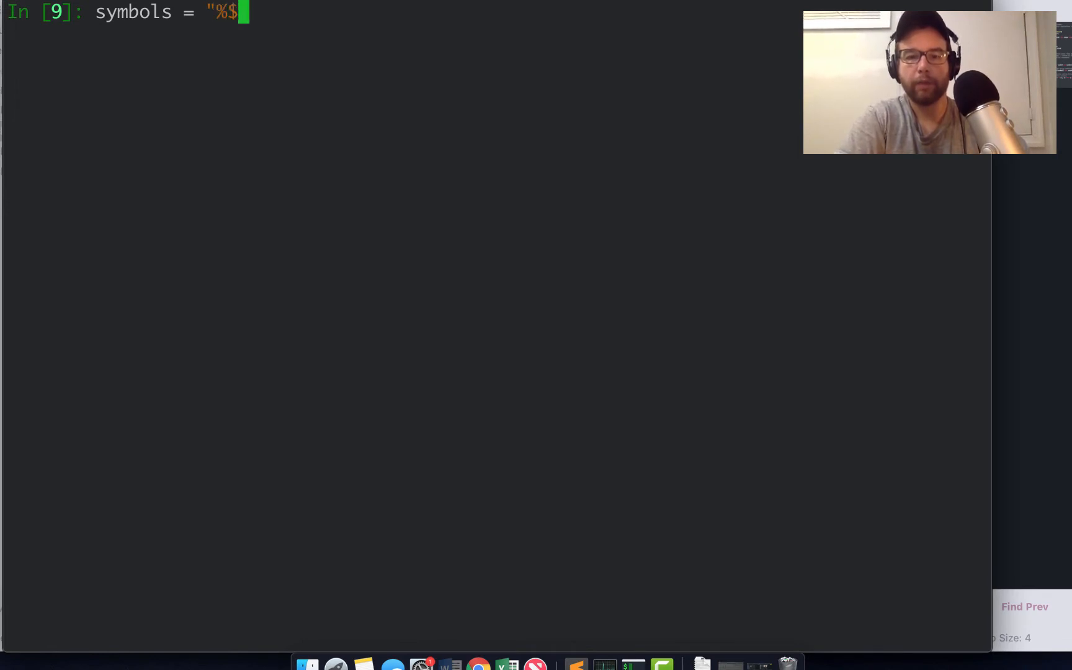
type("^&*(\"")
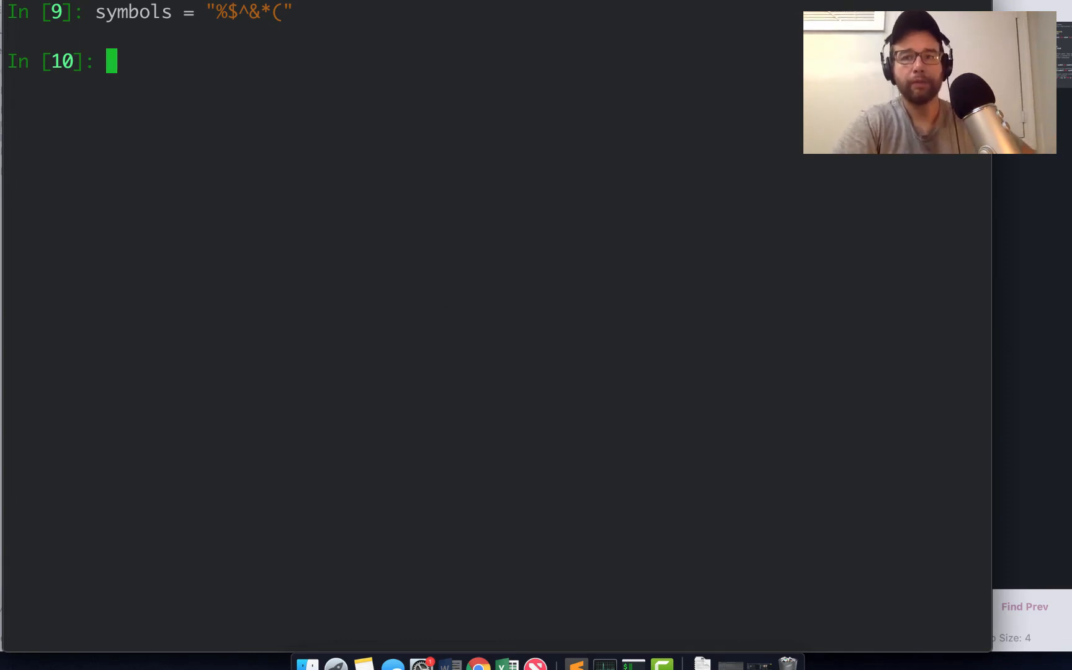
mouse_move(340, 381)
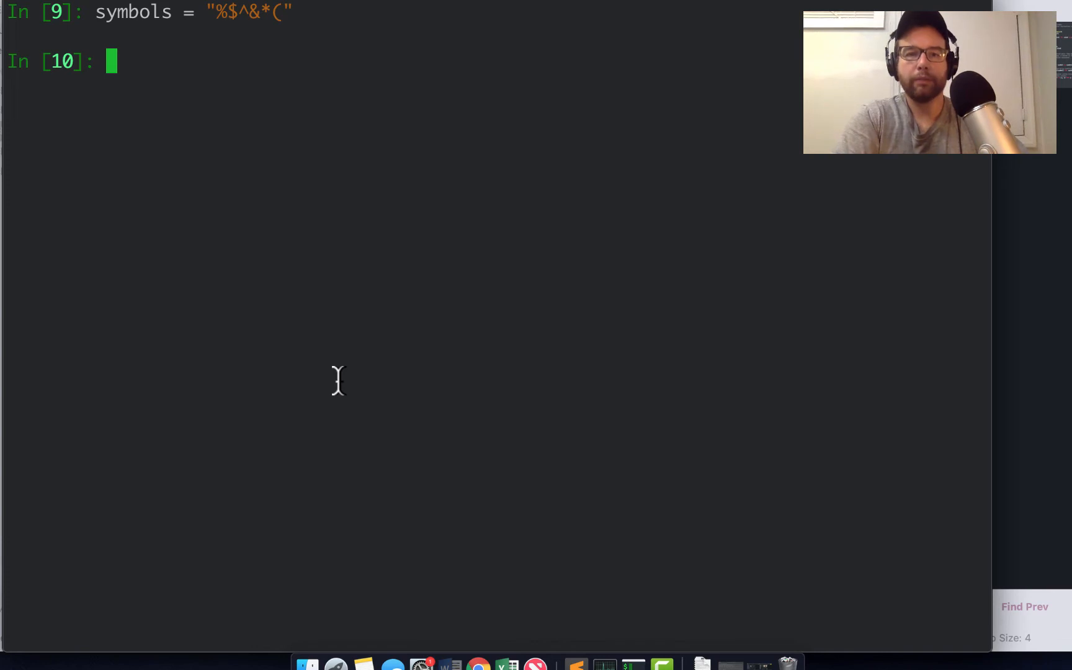
Run tuple(ord(s) for s in symbols) to get the character codes.
type("tuple(")
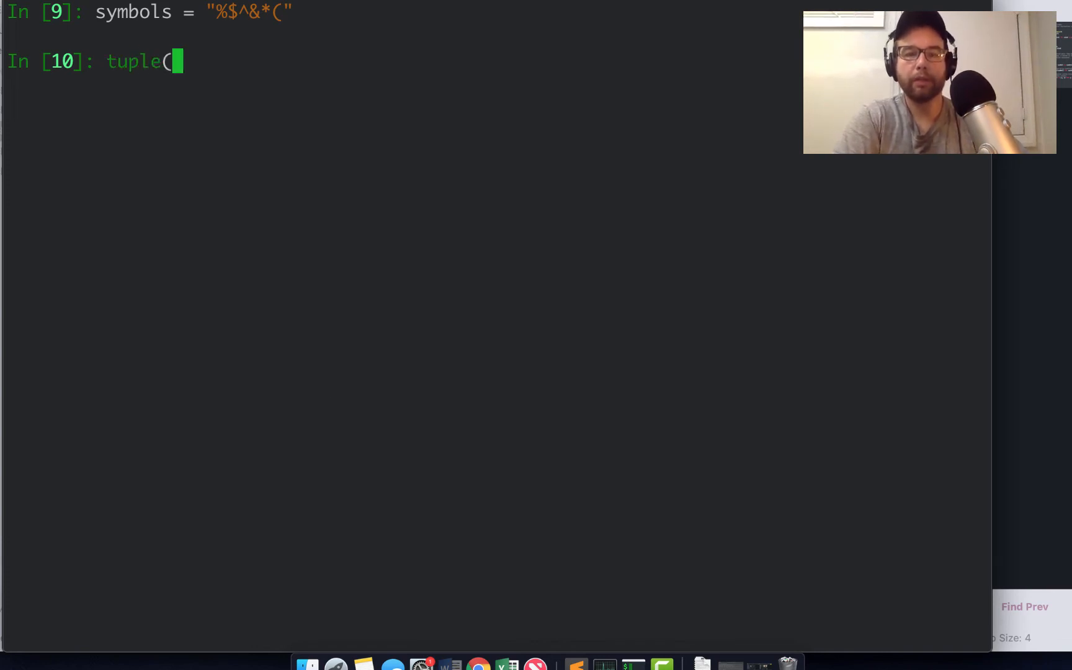
type("(s")
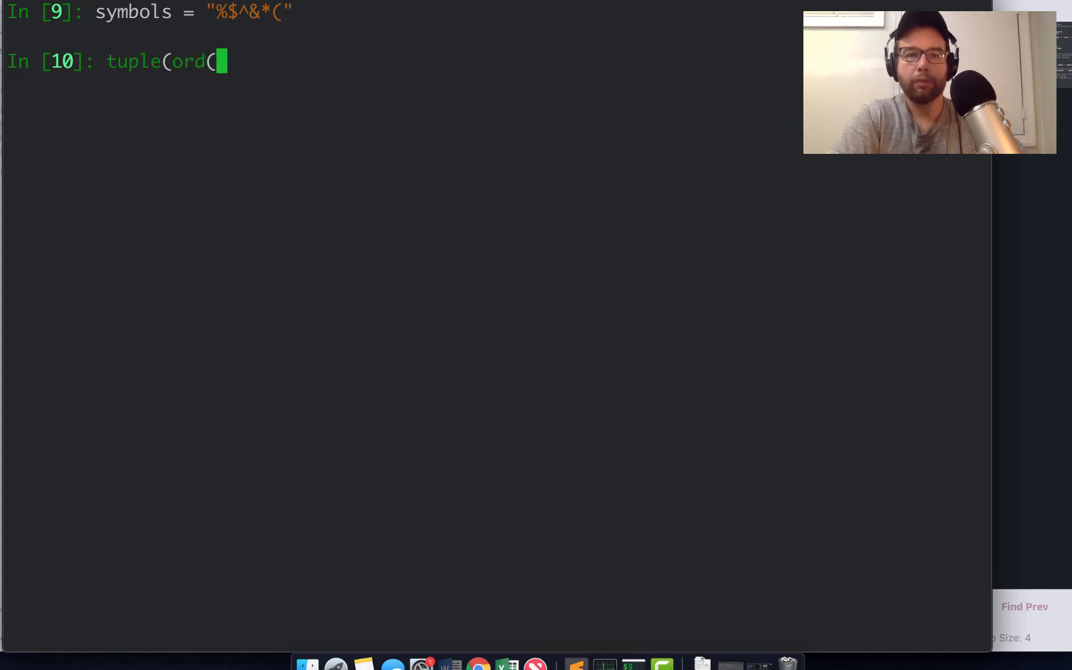
type("s) for s in")
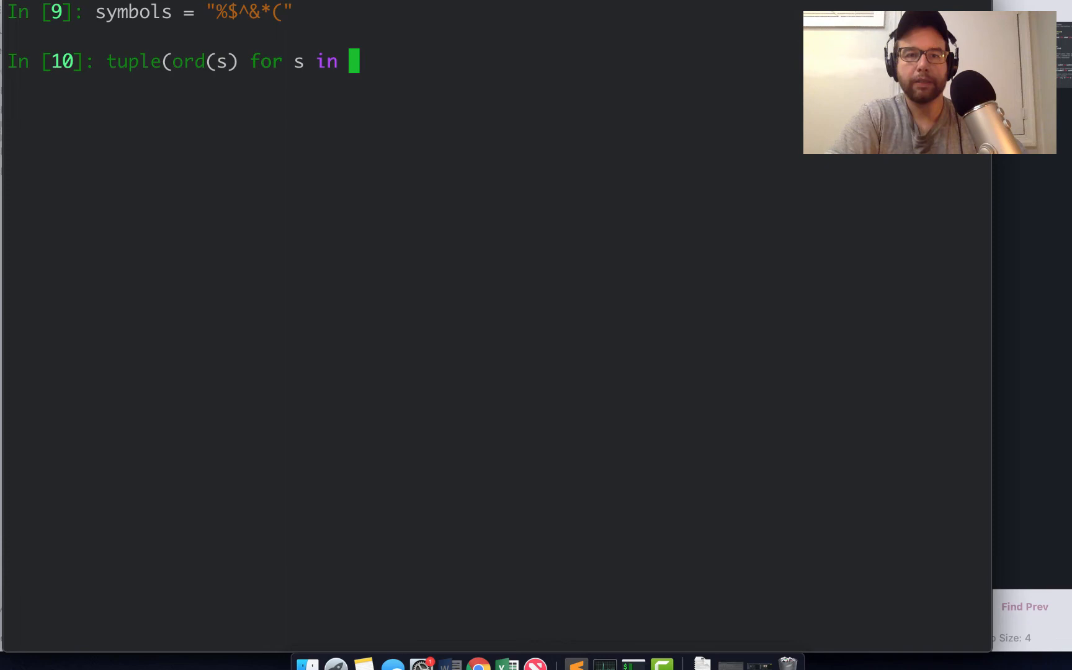
type("symbols)")
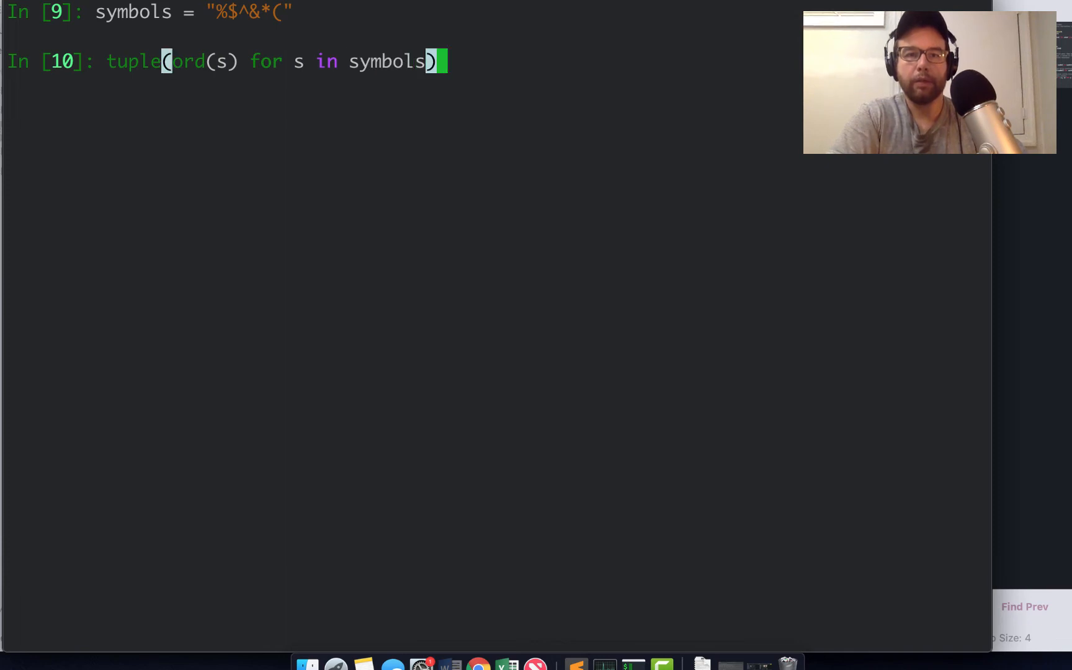
key("Return")
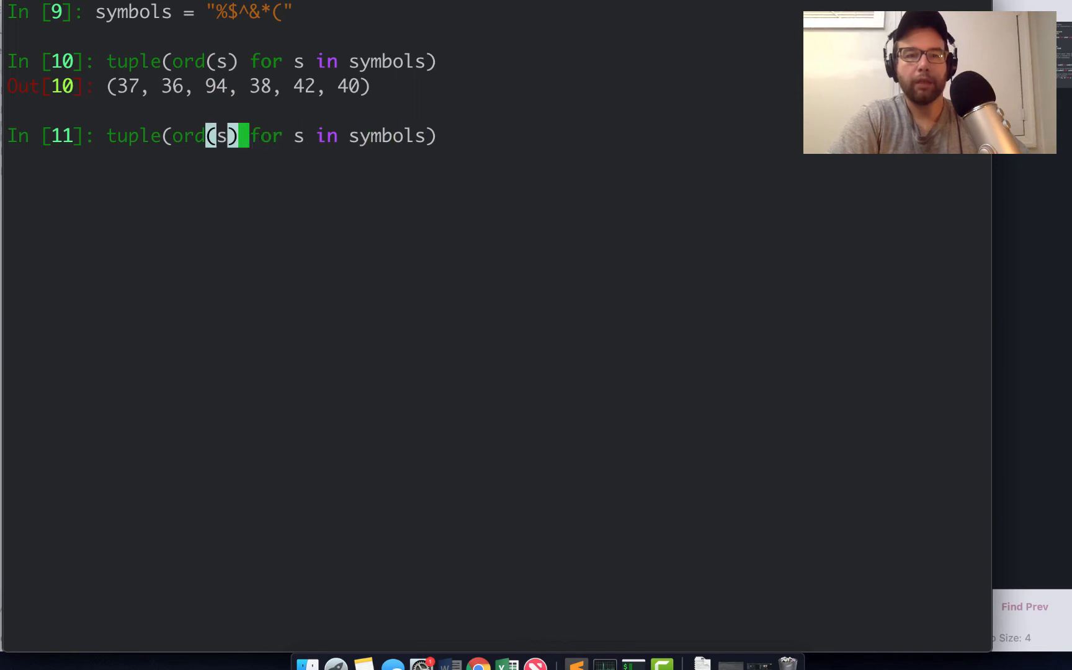
Save the result as tup and try tup.append, which raises AttributeError.
key("Home")
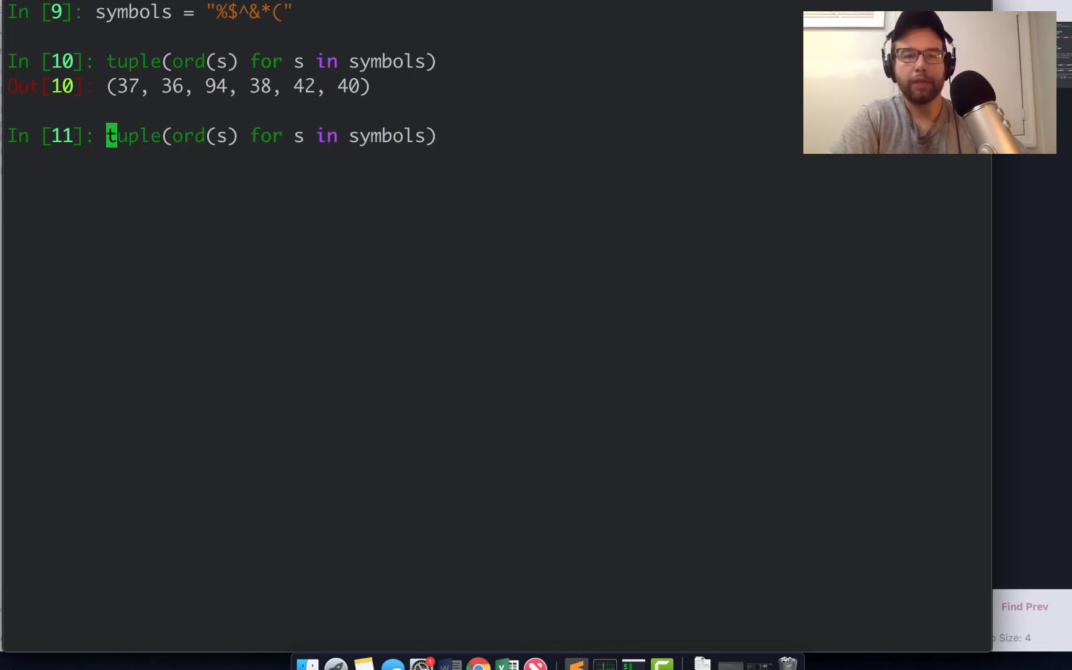
type("tup")
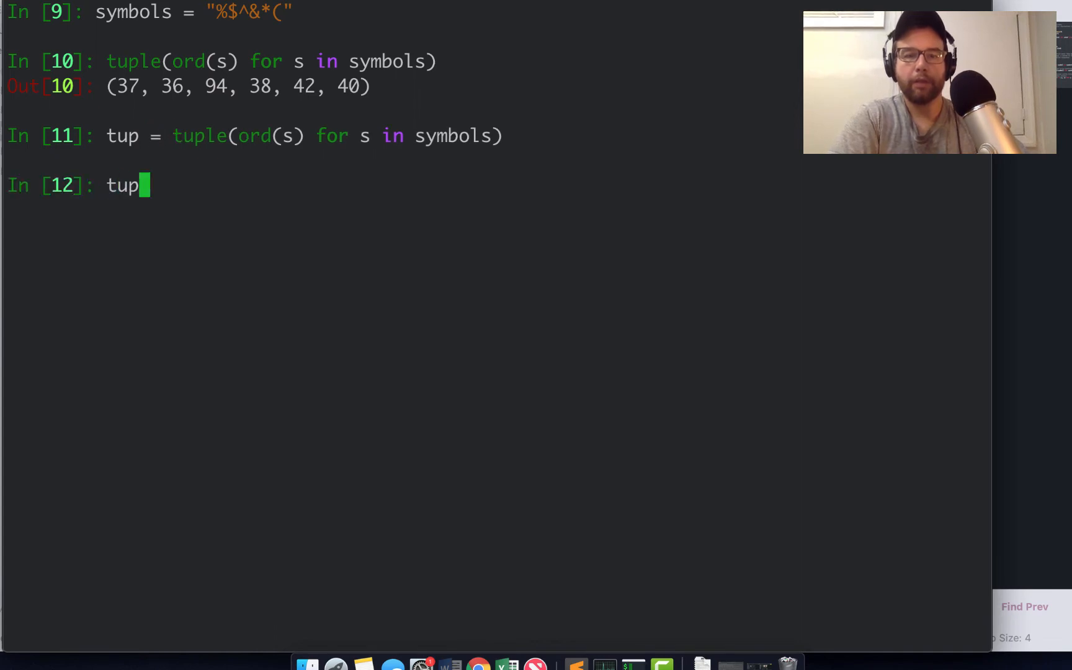
type(".append('")
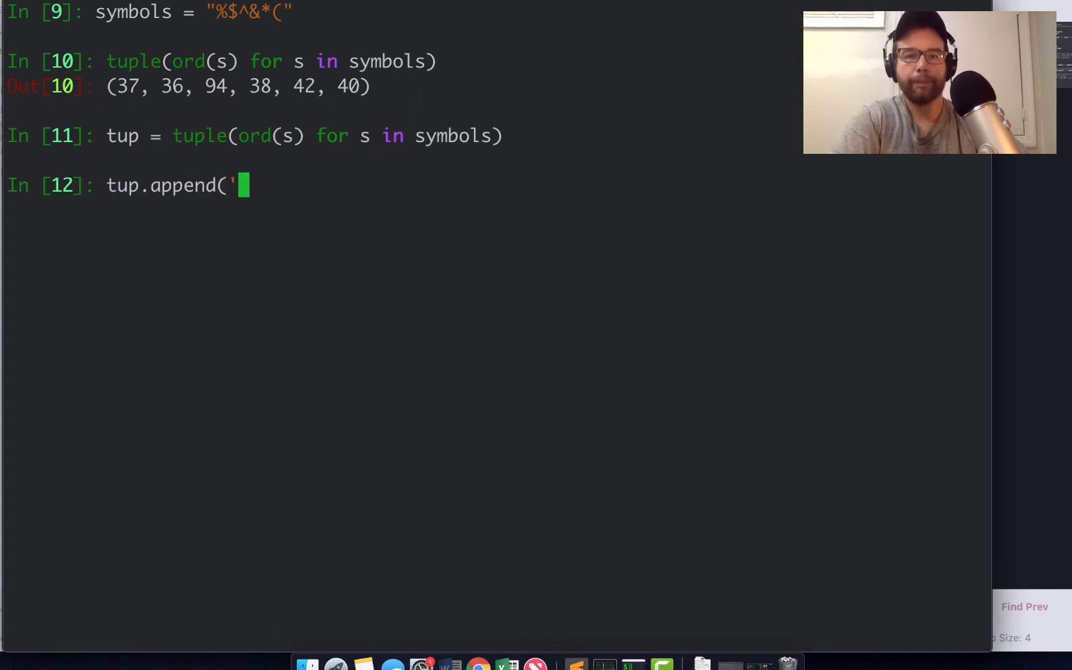
key("Return")
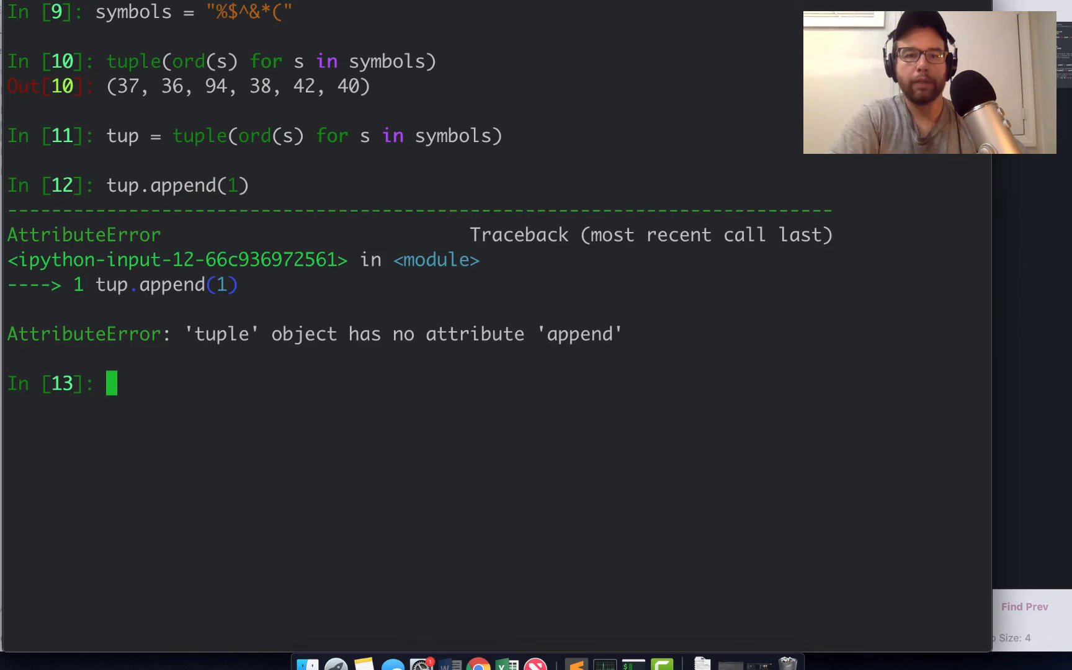
mouse_move(340, 409)
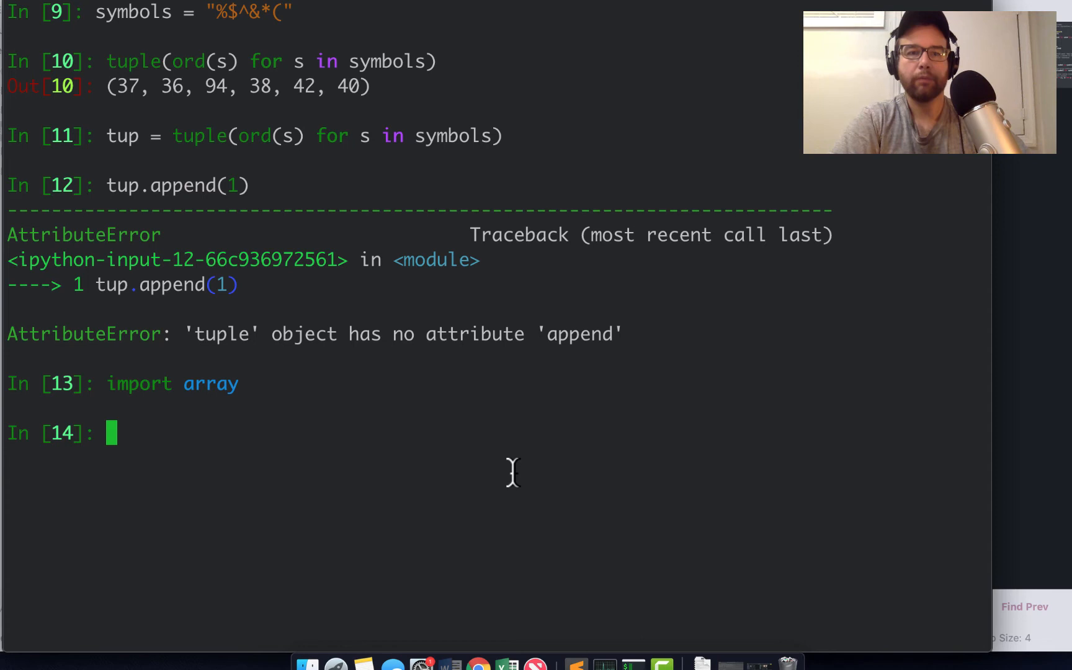
Run array.array('I', tuple(ord(s) for s in symbols)), giving [37, 36, 94, 38, 42, 40].
type("ar")
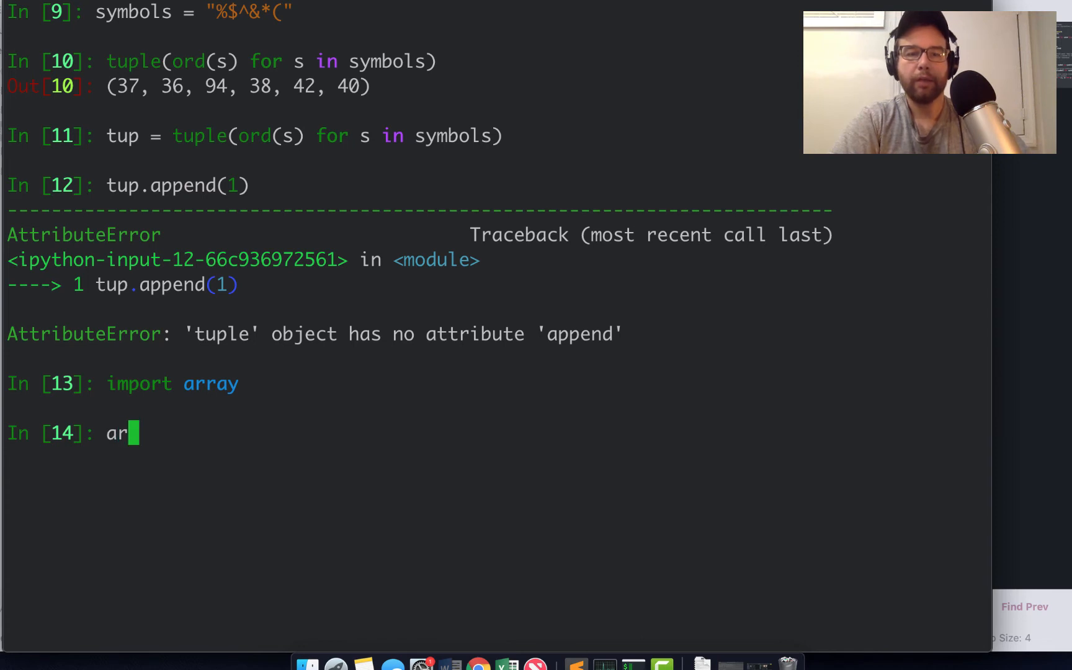
type("ray.array")
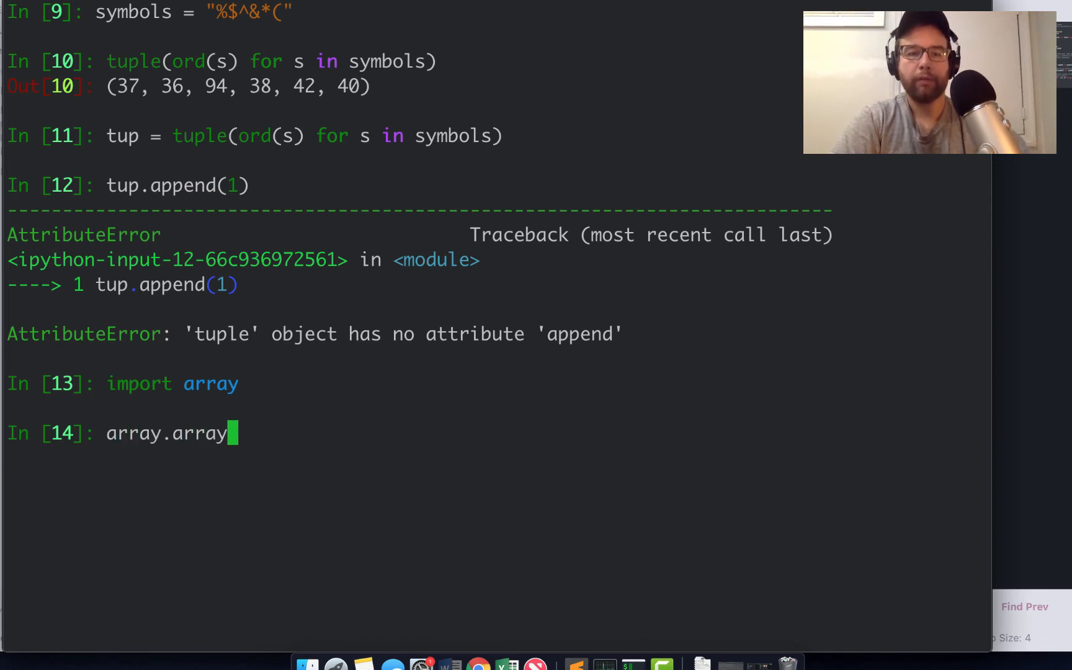
type("('")
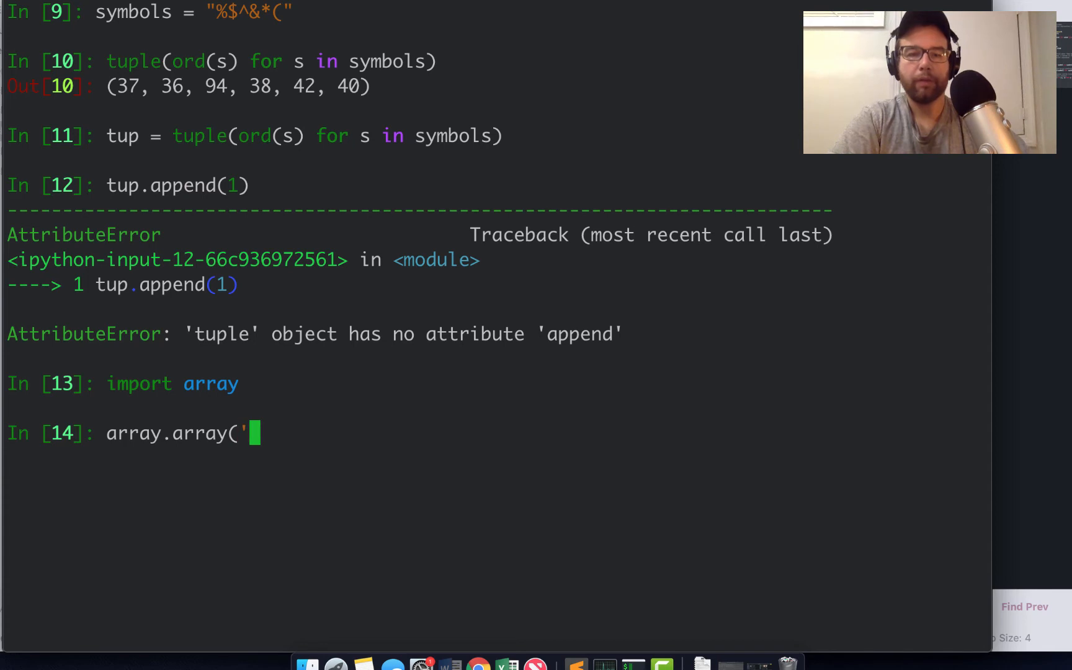
type("I',")
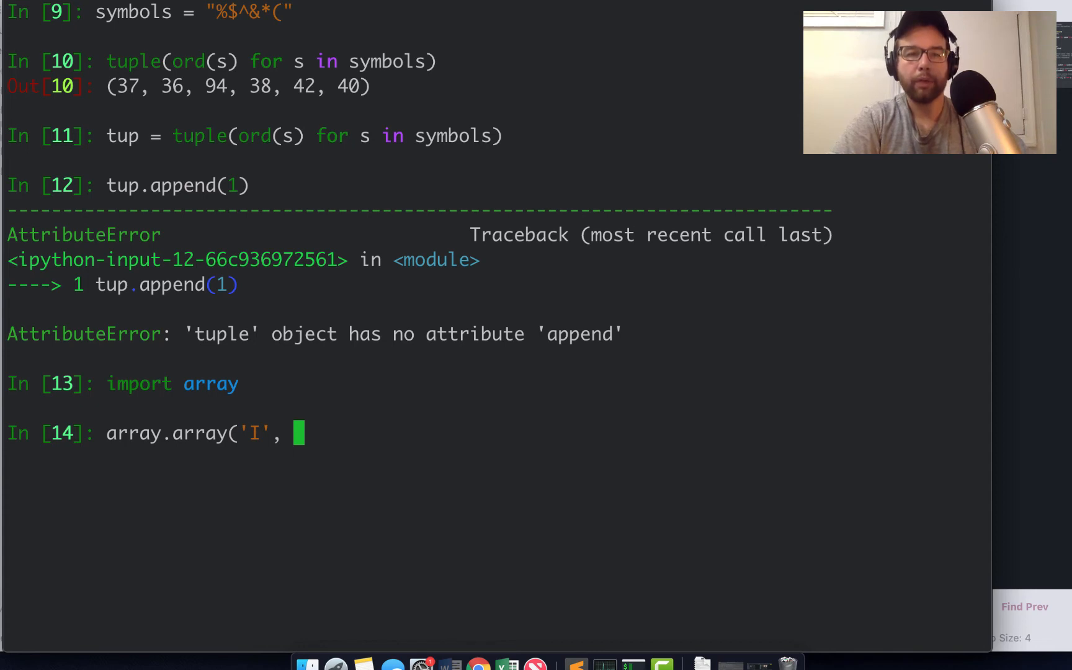
type("tip")
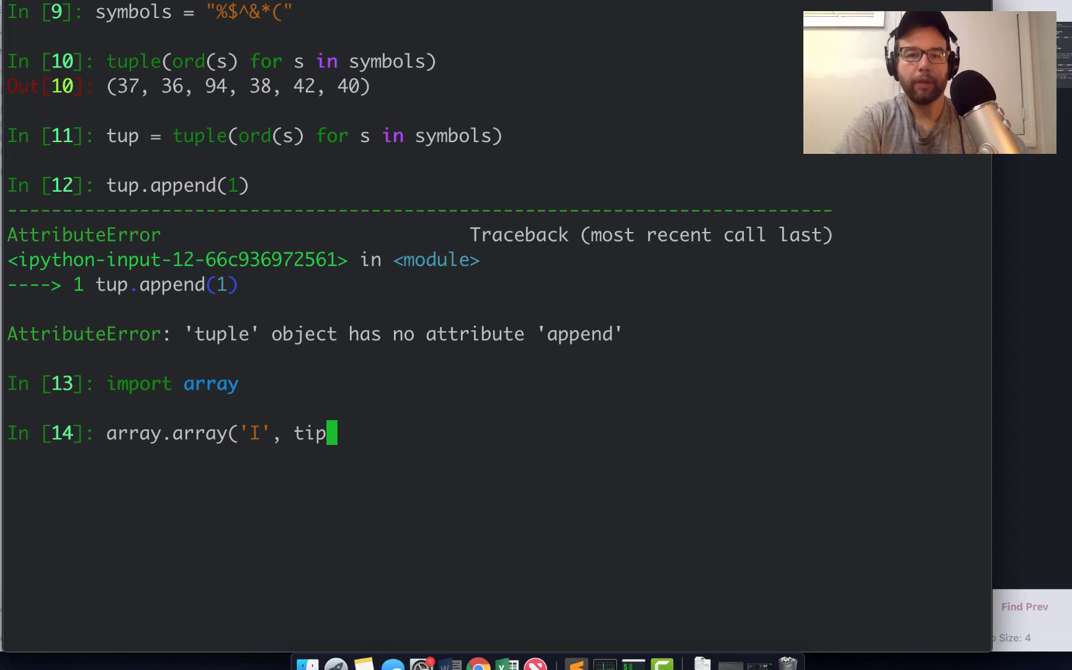
type("uple")
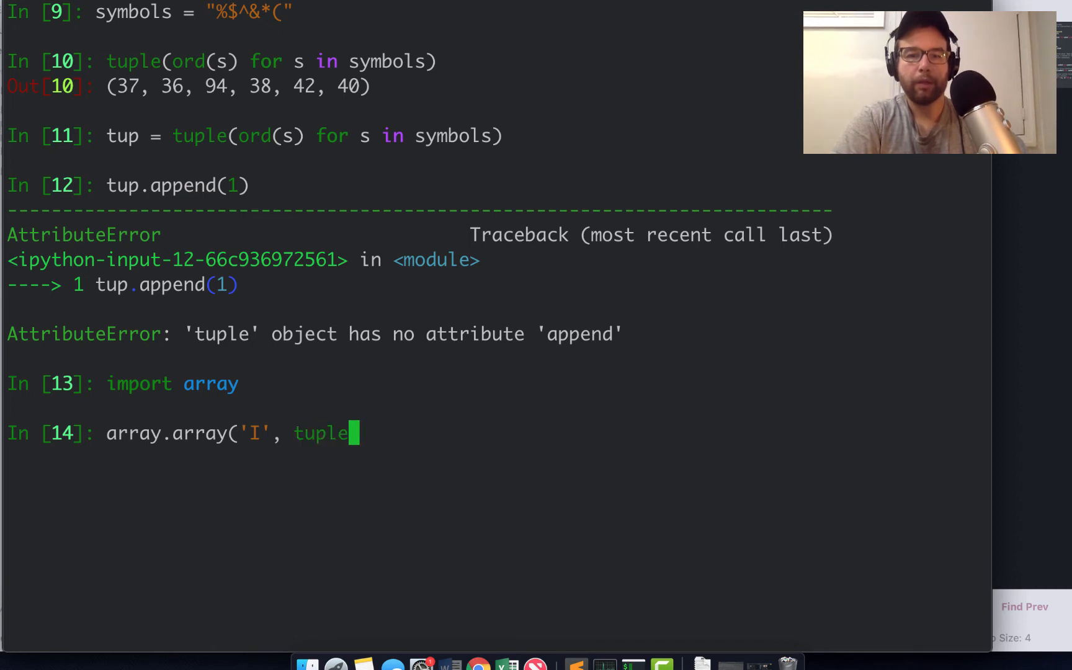
type("(")
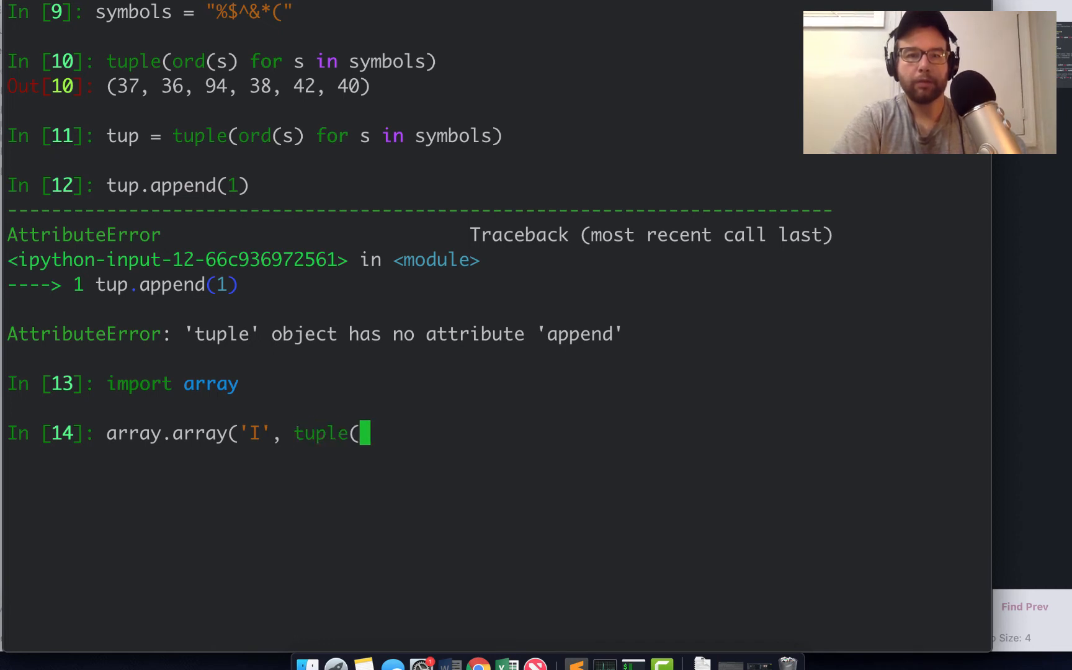
type("ord(s) for s in s")
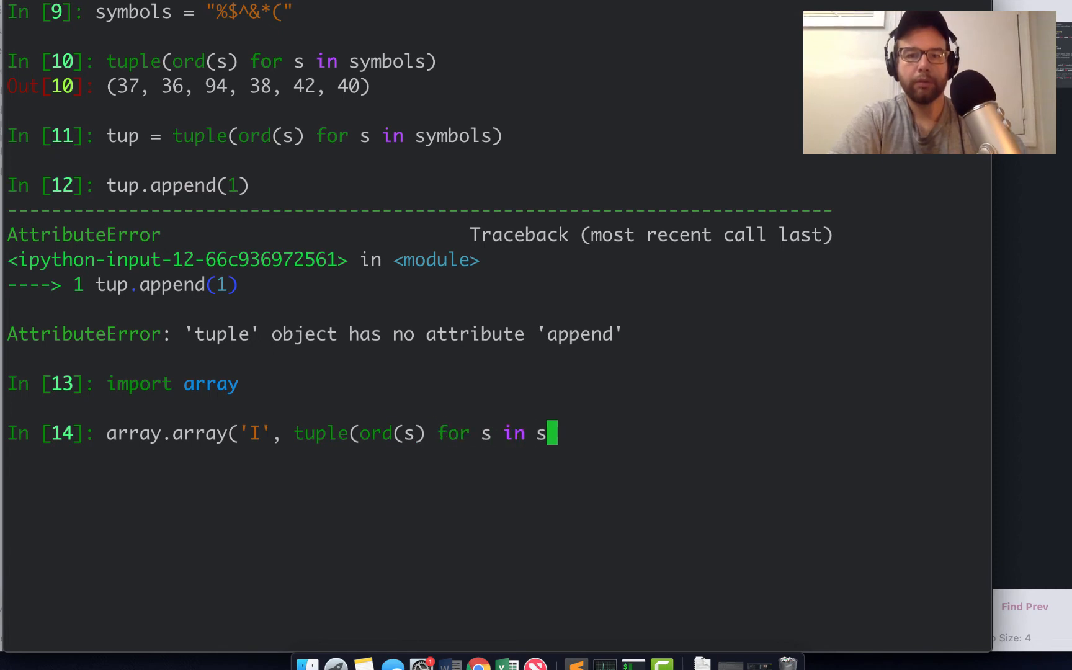
key("Return")
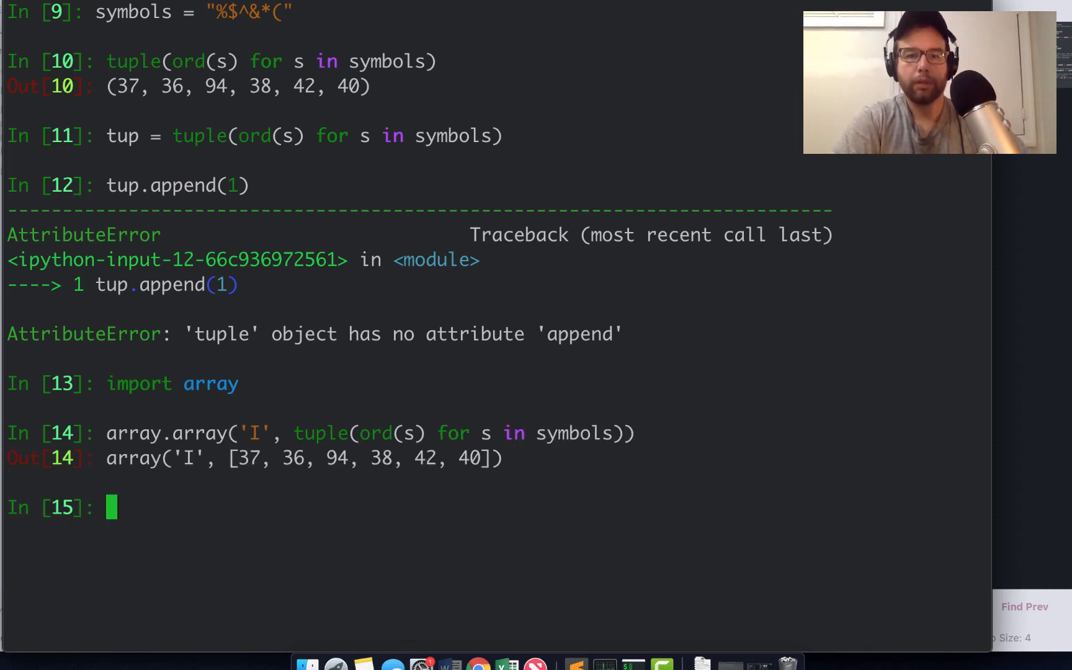
type("dir(")
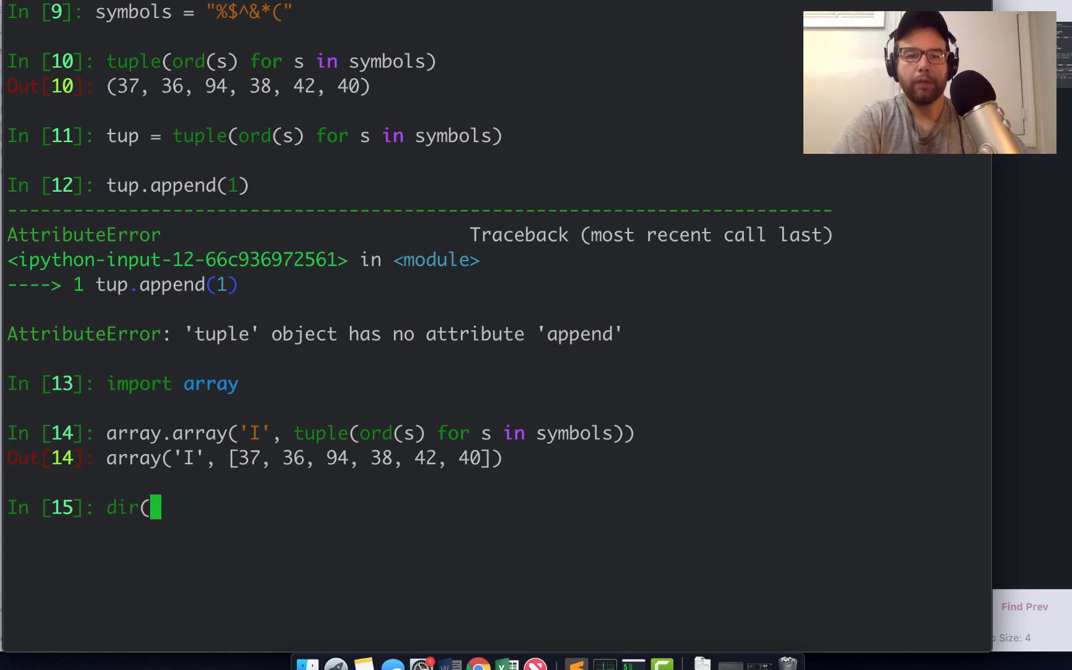
Run dir(array) and dir(array.array) to list the module contents and array methods.
key("Return")
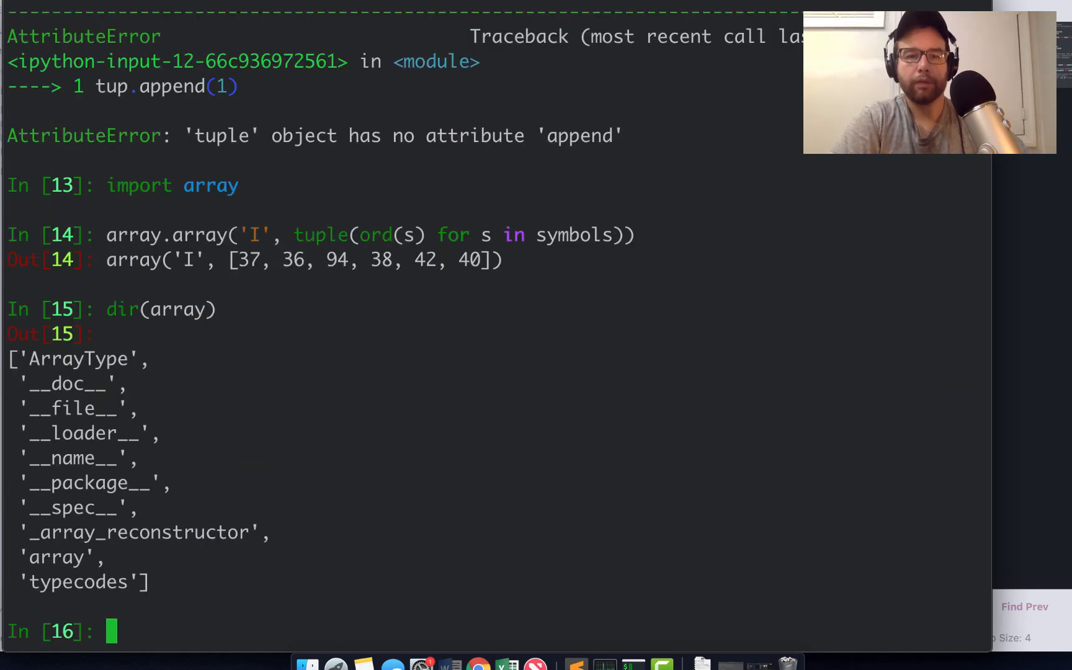
type("dir(array)")
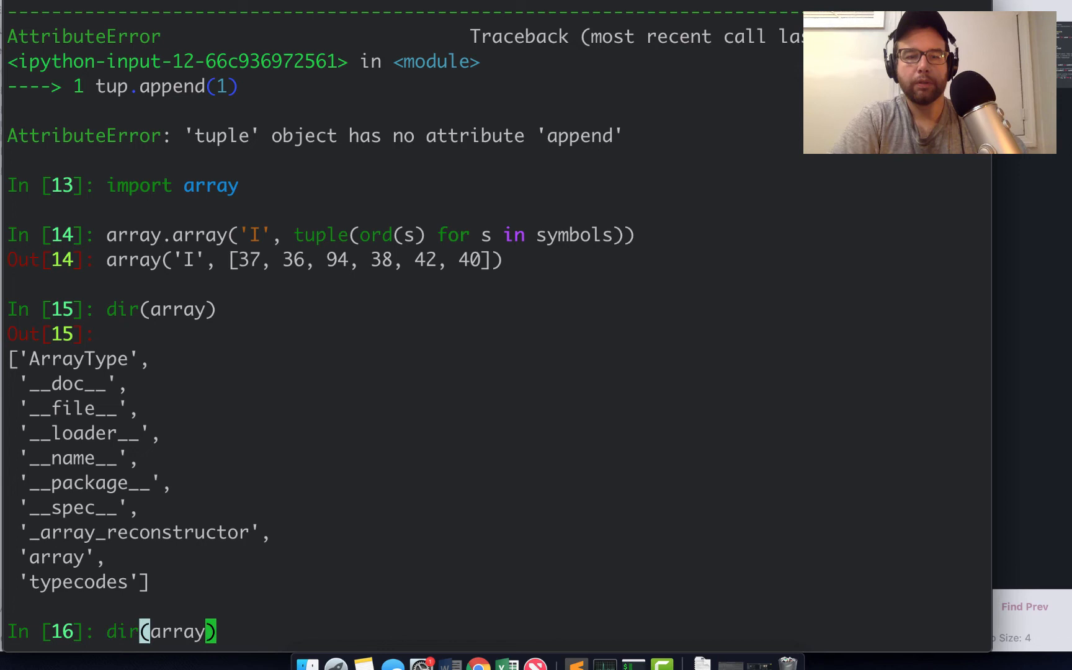
type(".")
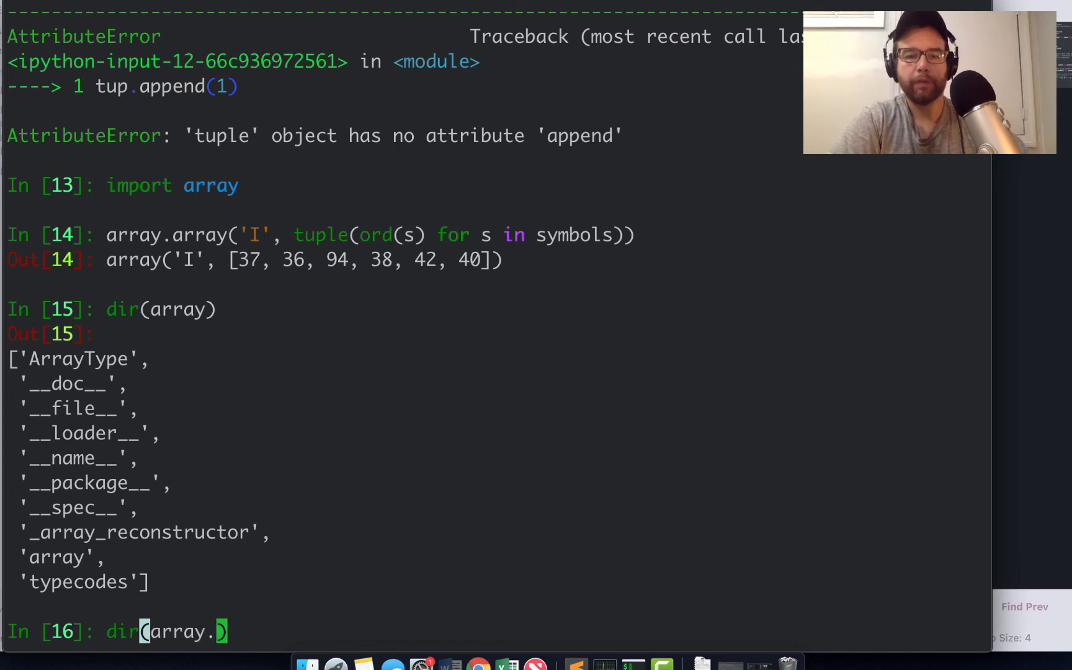
key("Return")
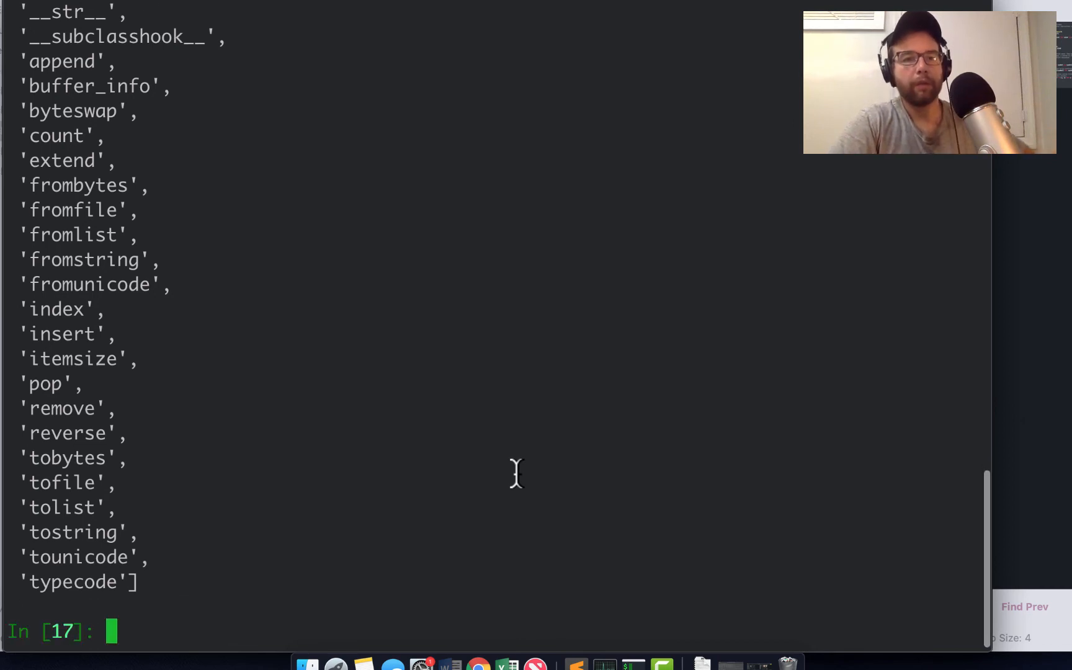
Scroll through the method listing, then re-enter array.array('I', tuple(ord(s) for s in symbols)).
scroll("up", 3)
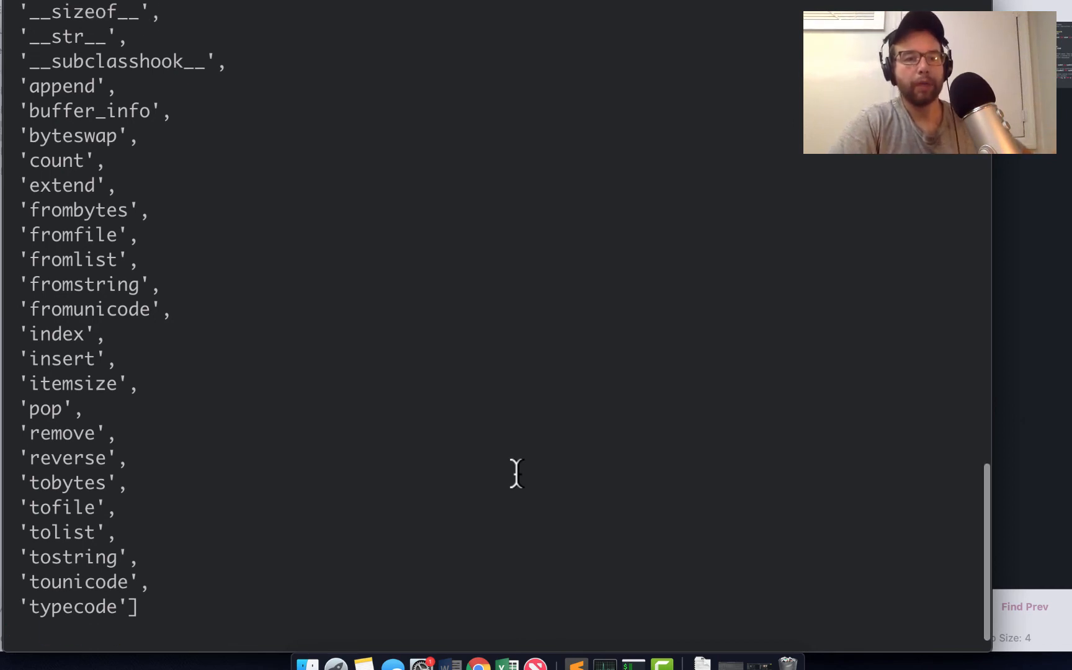
scroll("up", 3)
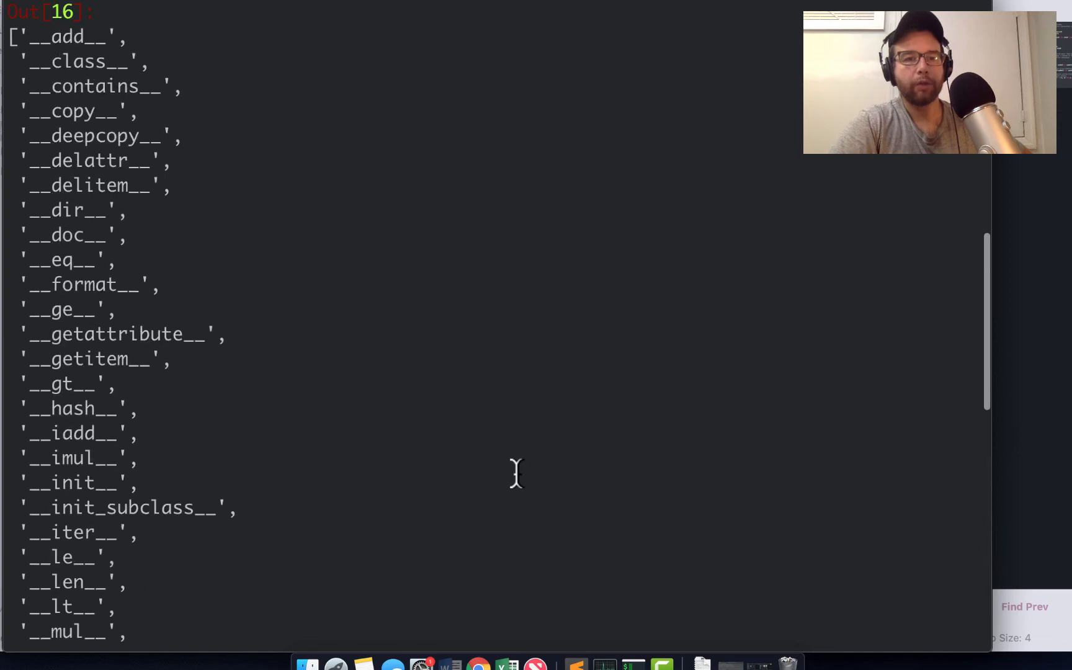
scroll("down", 3)
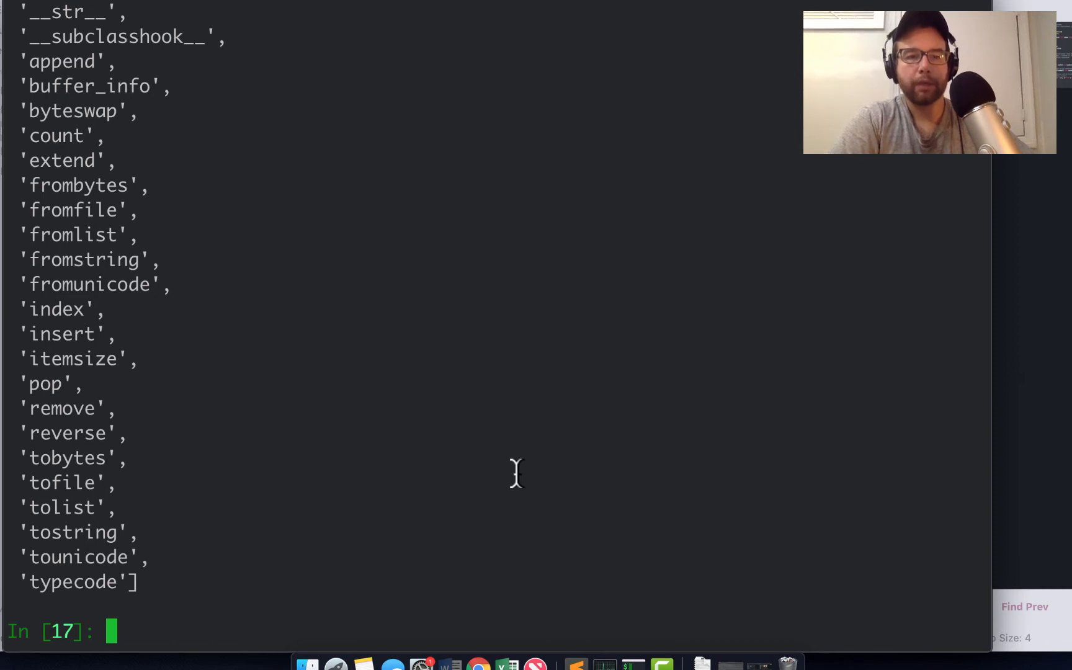
scroll("up", 3)
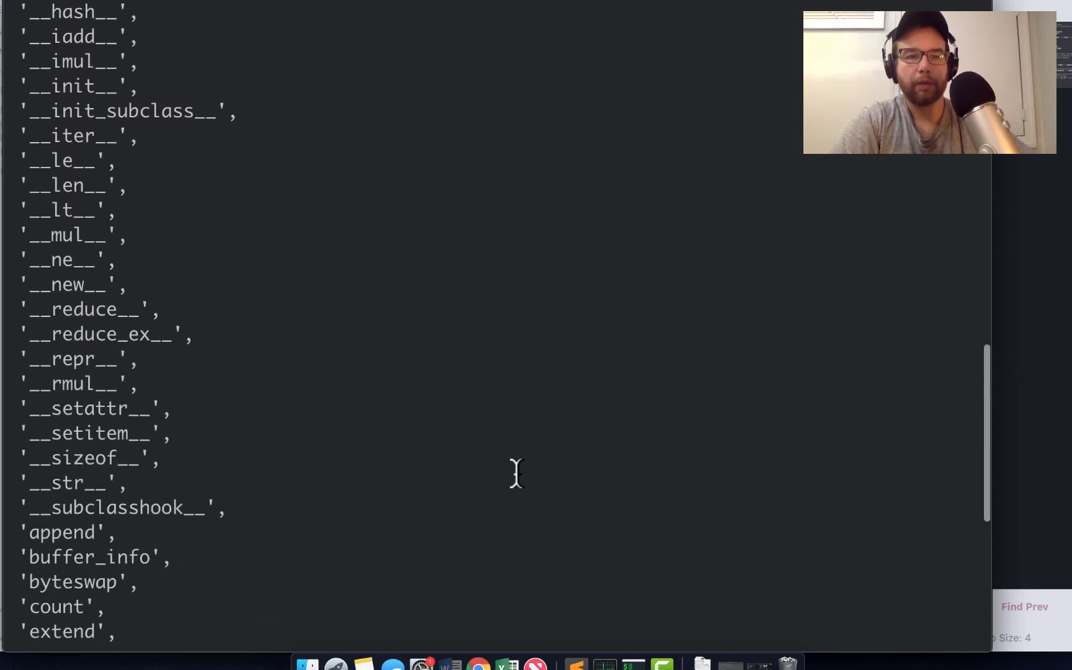
scroll("up", 3)
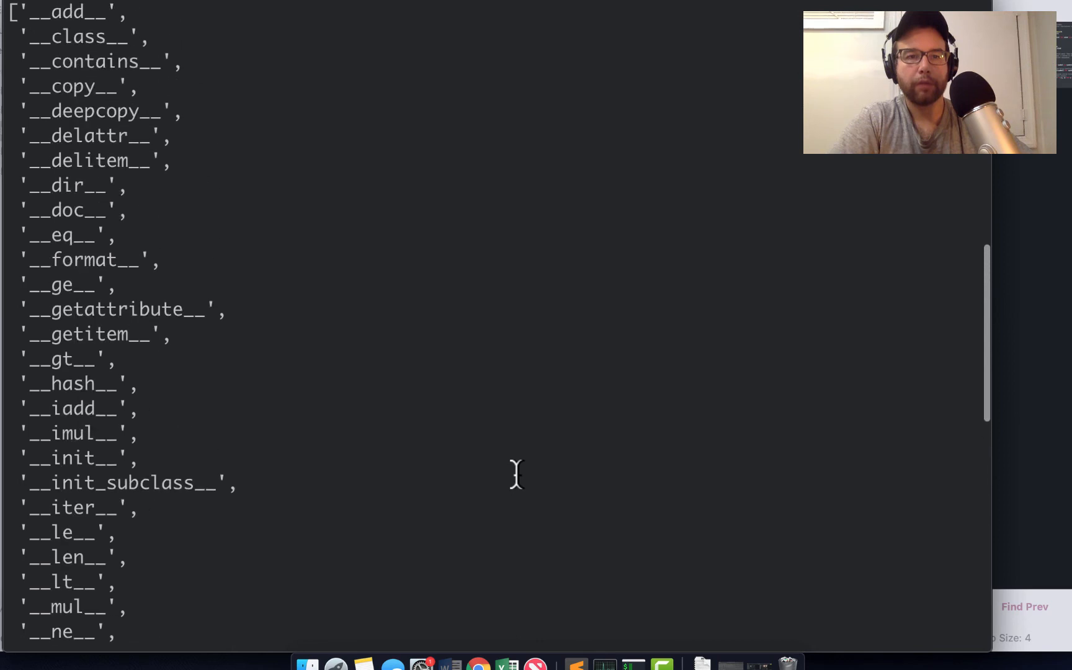
scroll("down", 3)
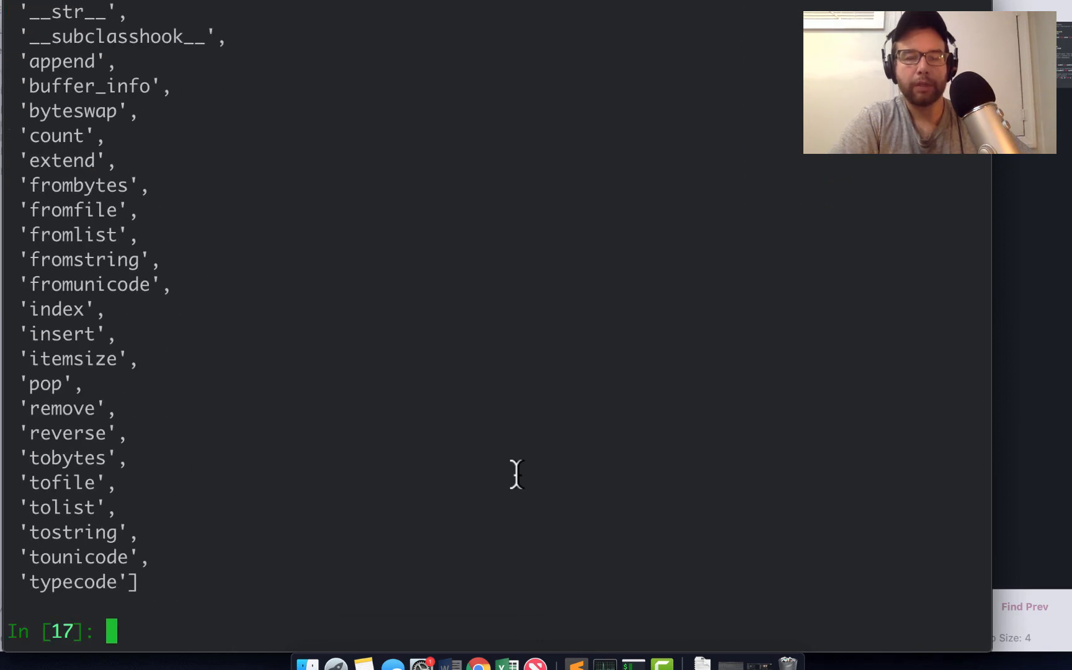
type("array.array('I', tuple(ord(s) for s in symbols))")
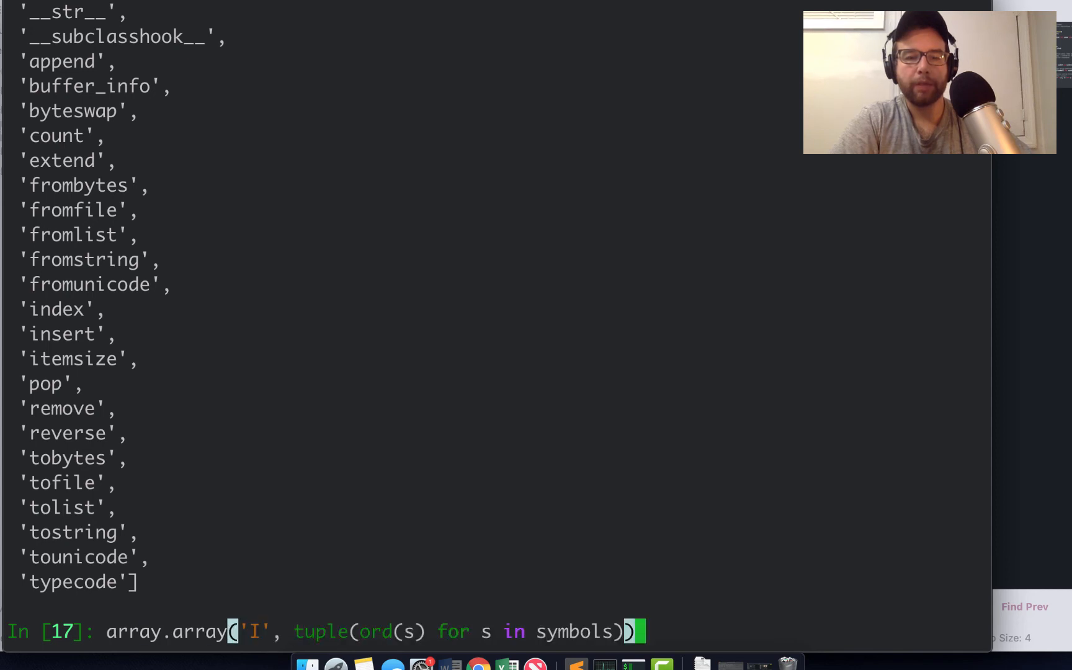
Rerun the array expression, returning array('I', [37, 36, 94, 38, 42, 40]) again.
key("Return")
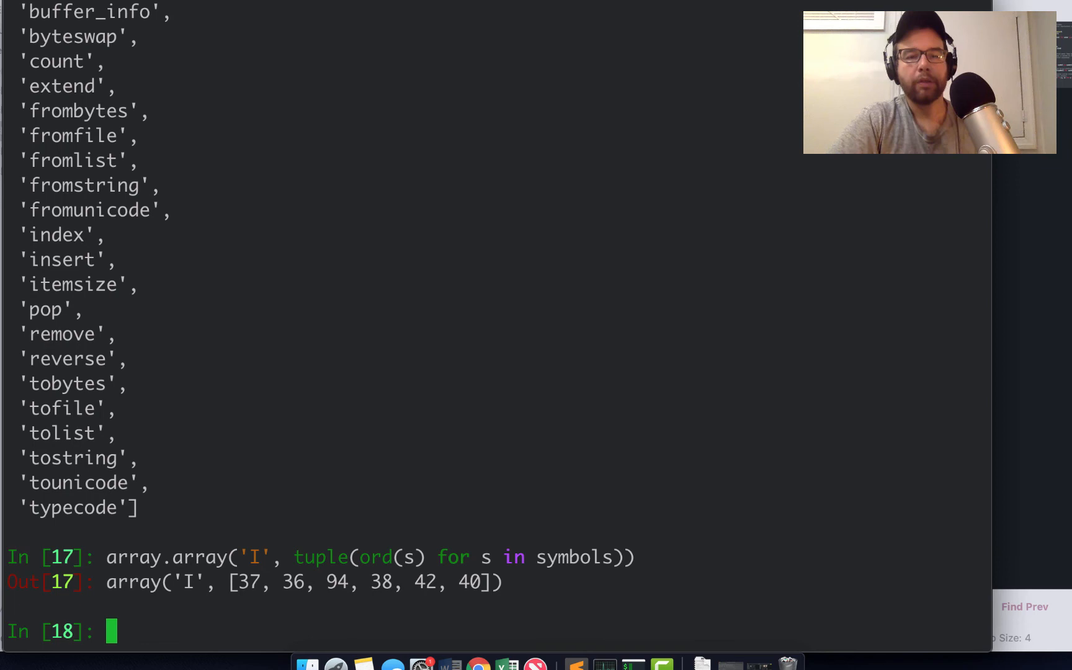
mouse_move(530, 517)
type("for")
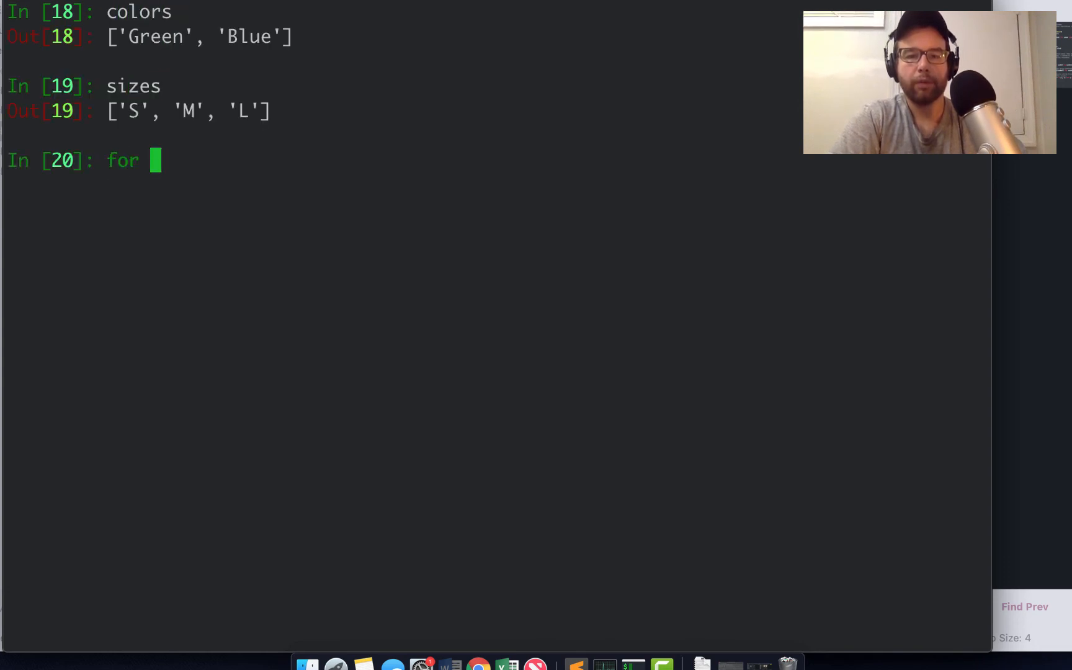
Type for tshirt in ('%s %s' % (c, s) for c in colors for s in sizes), then redo it with print(tshirt).
type("tshirt")
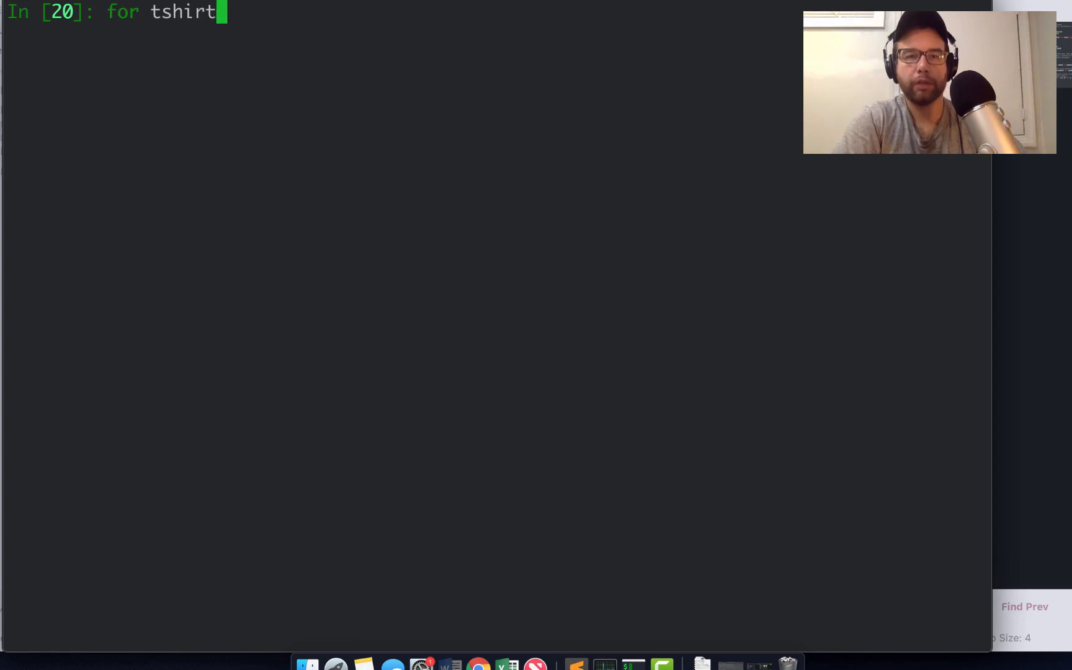
type("in (")
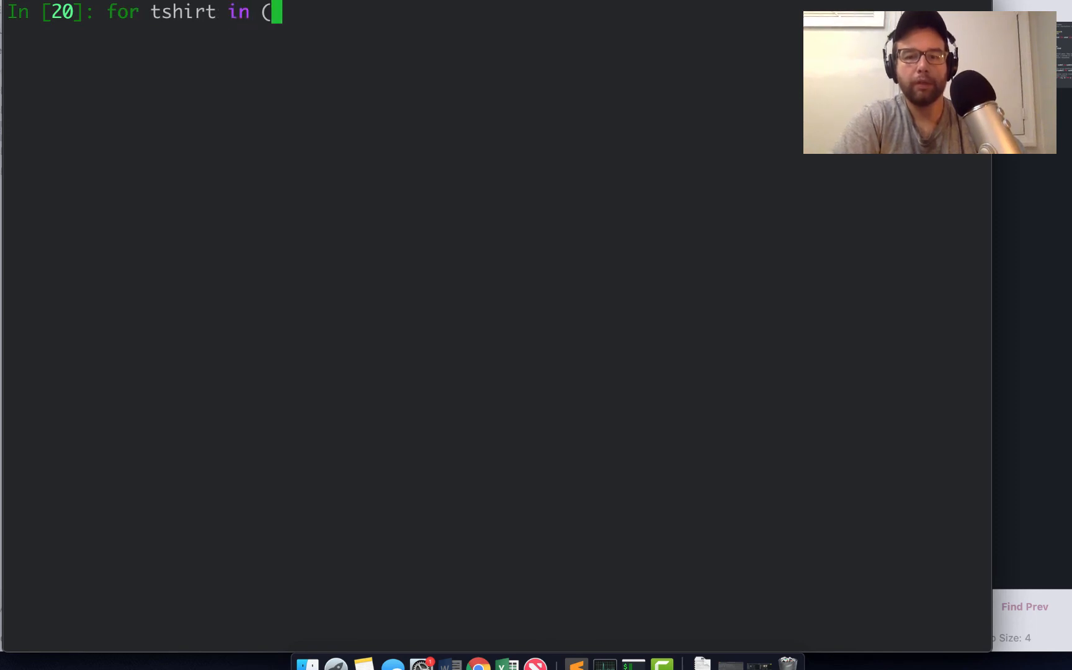
type("'%s")
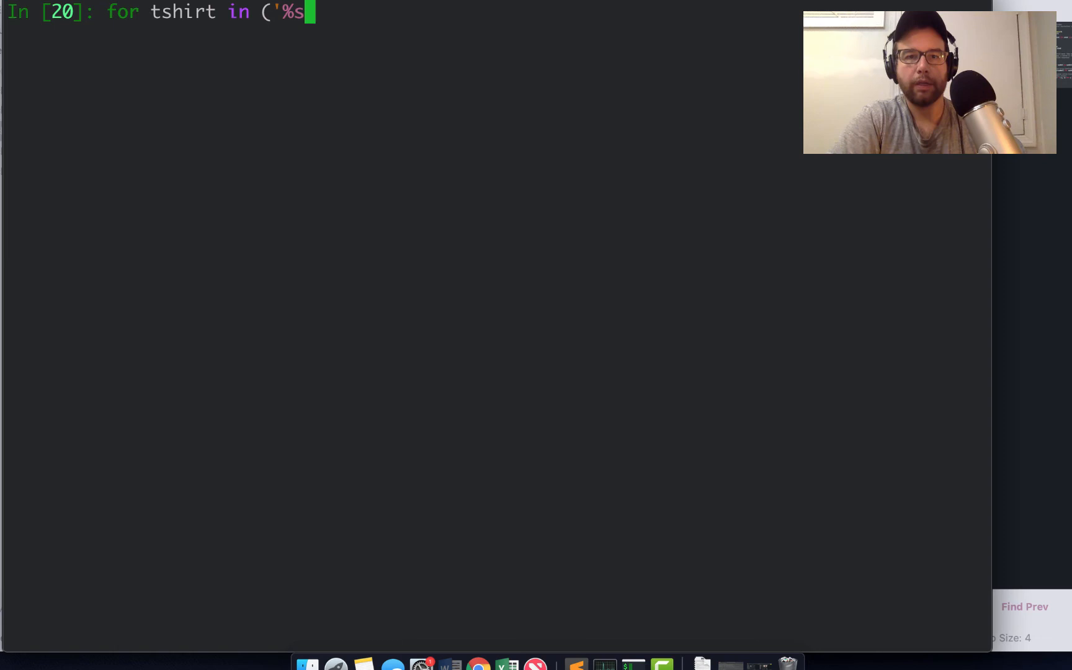
type("%s' % (")
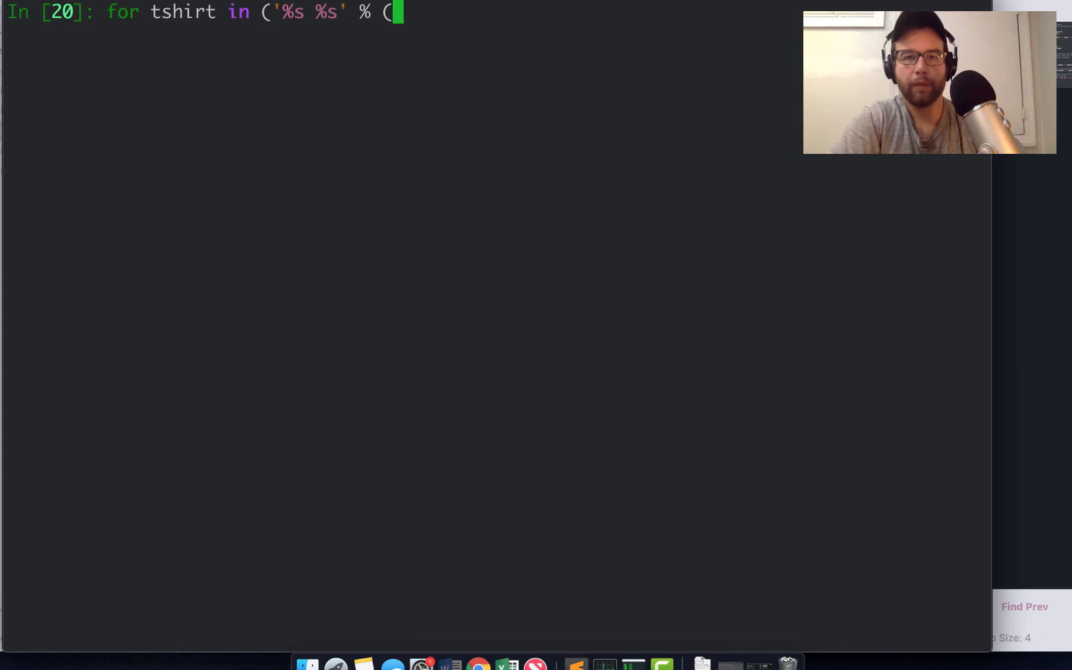
type("c, s)")
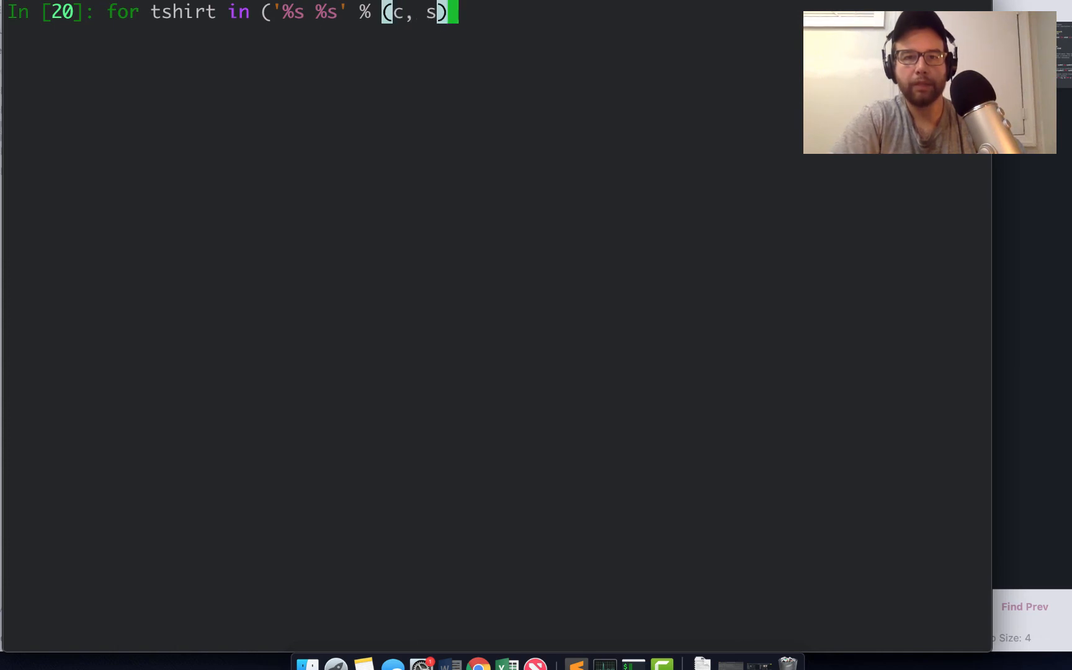
type("for c in")
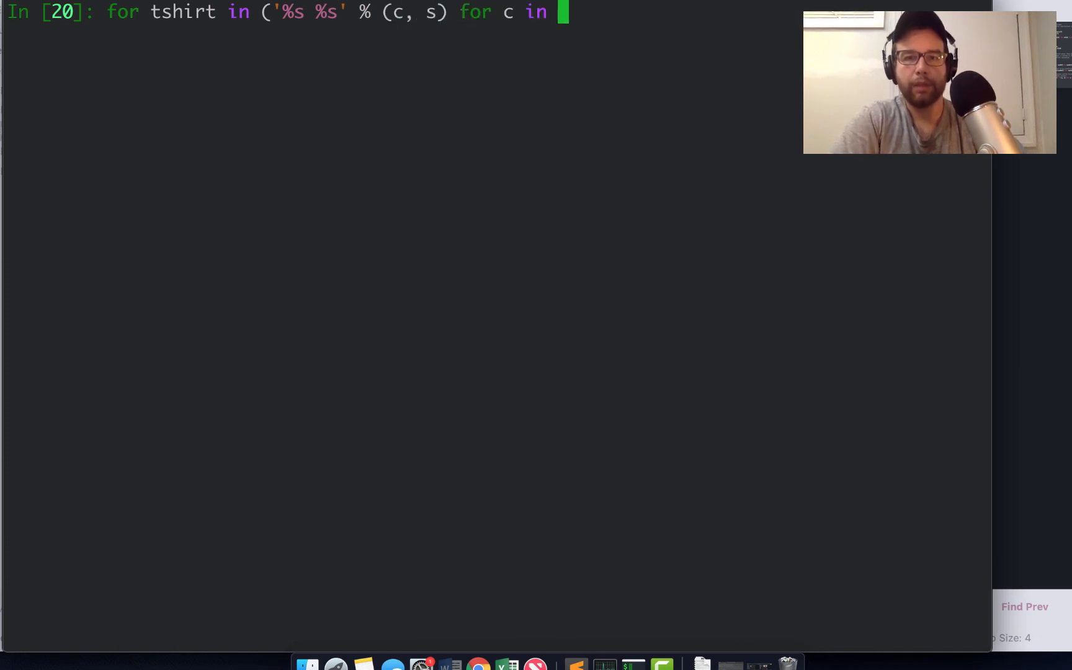
type("colors for")
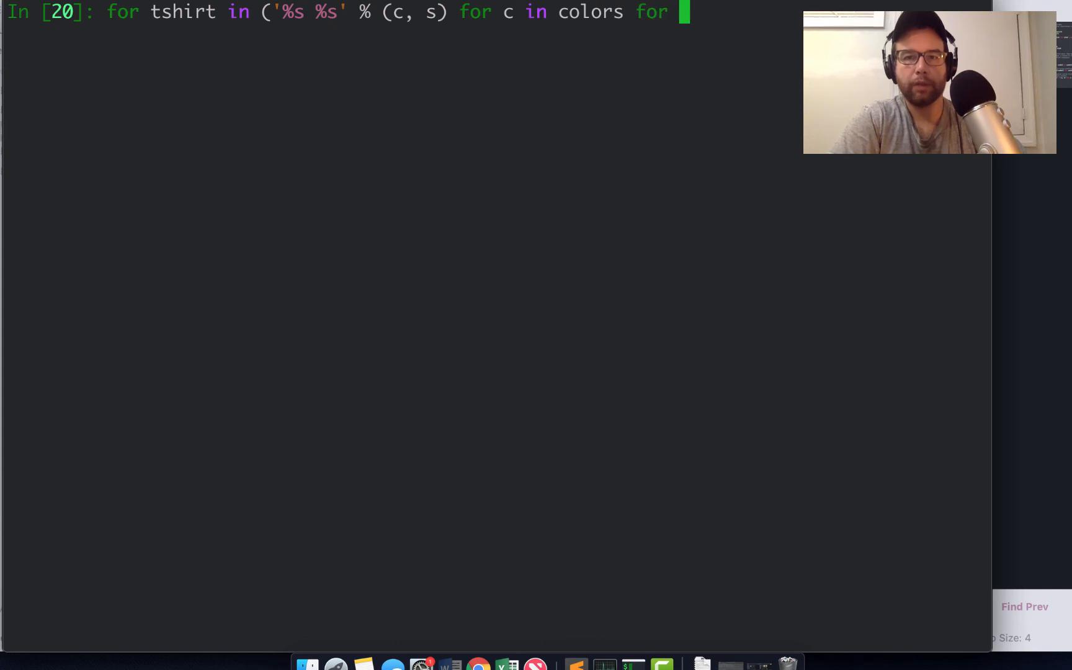
type("s in sizes):")
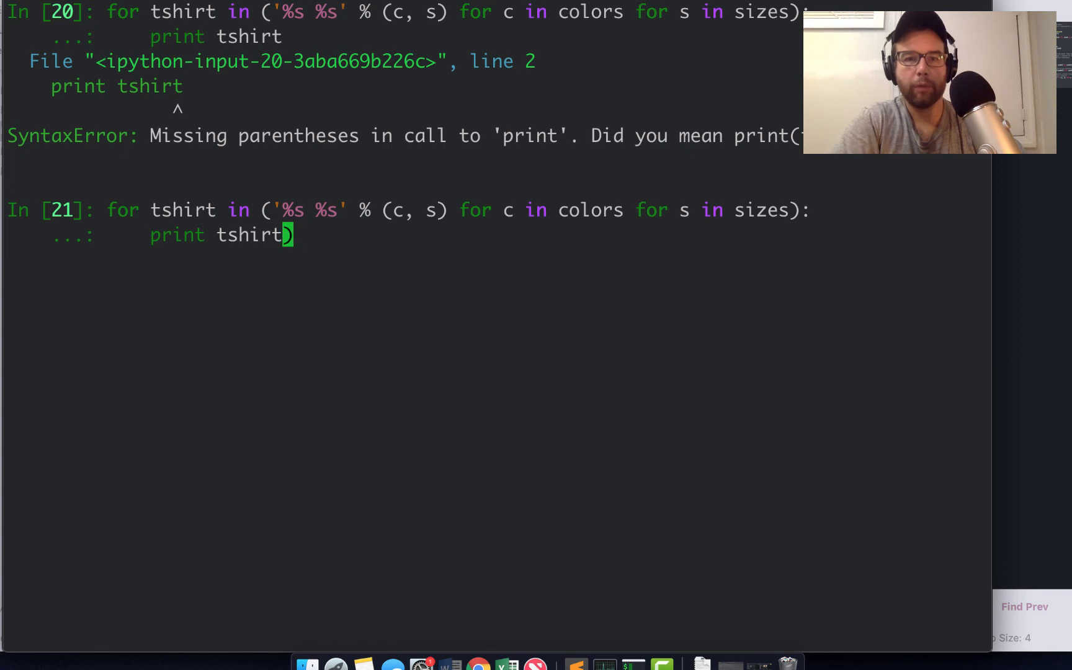
type("(")
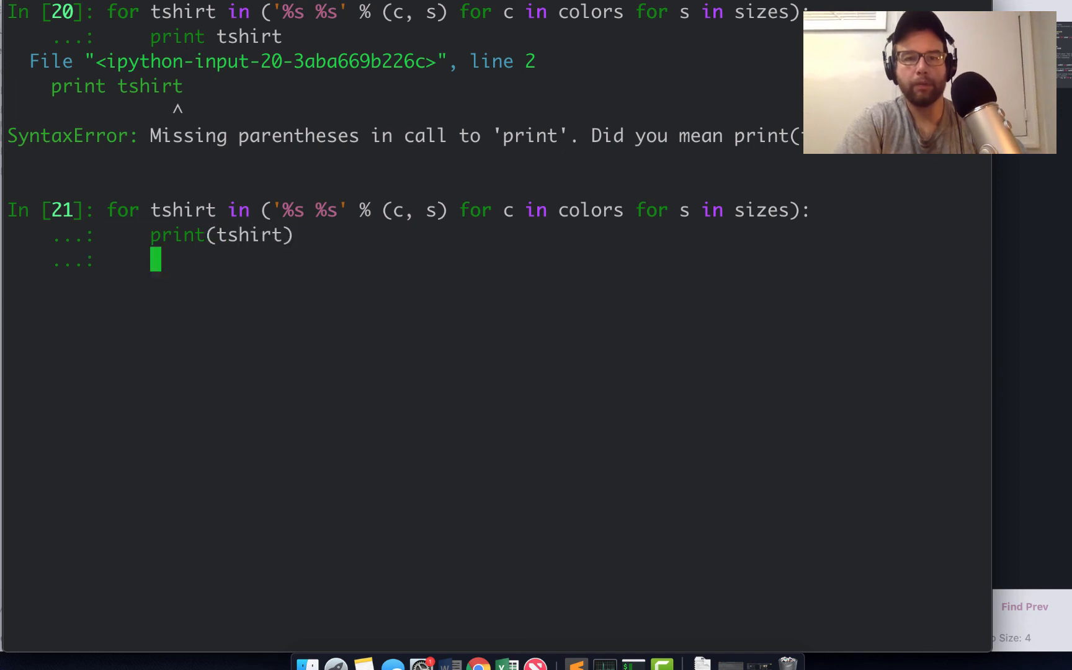
Execute the corrected loop, printing six t-shirts from Green S to Blue L.
key("Return")
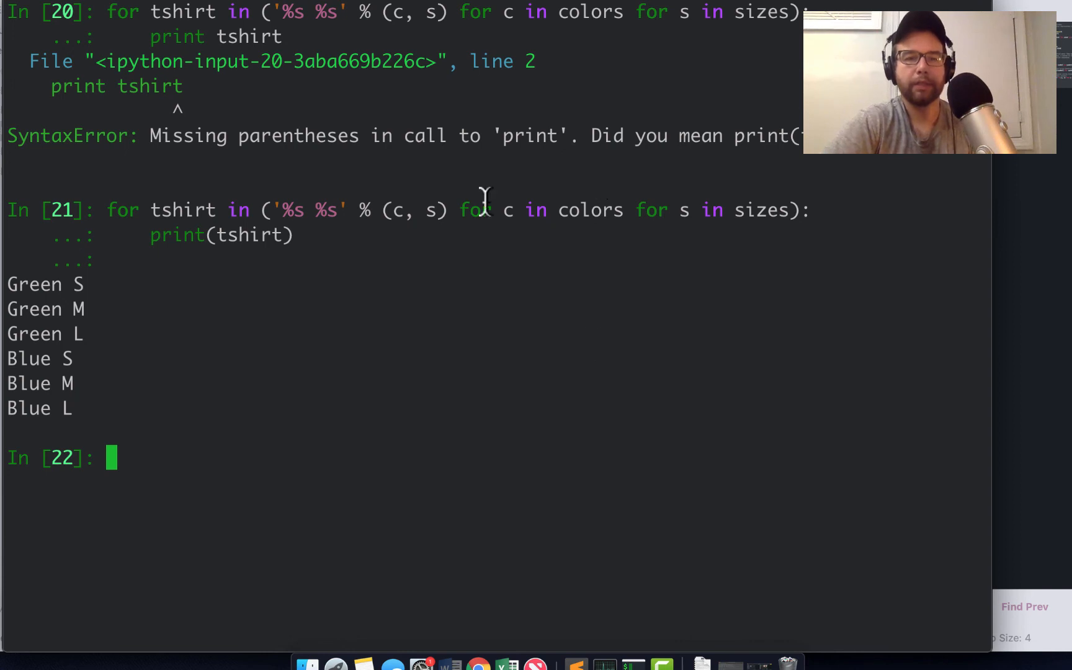
mouse_move(485, 205)
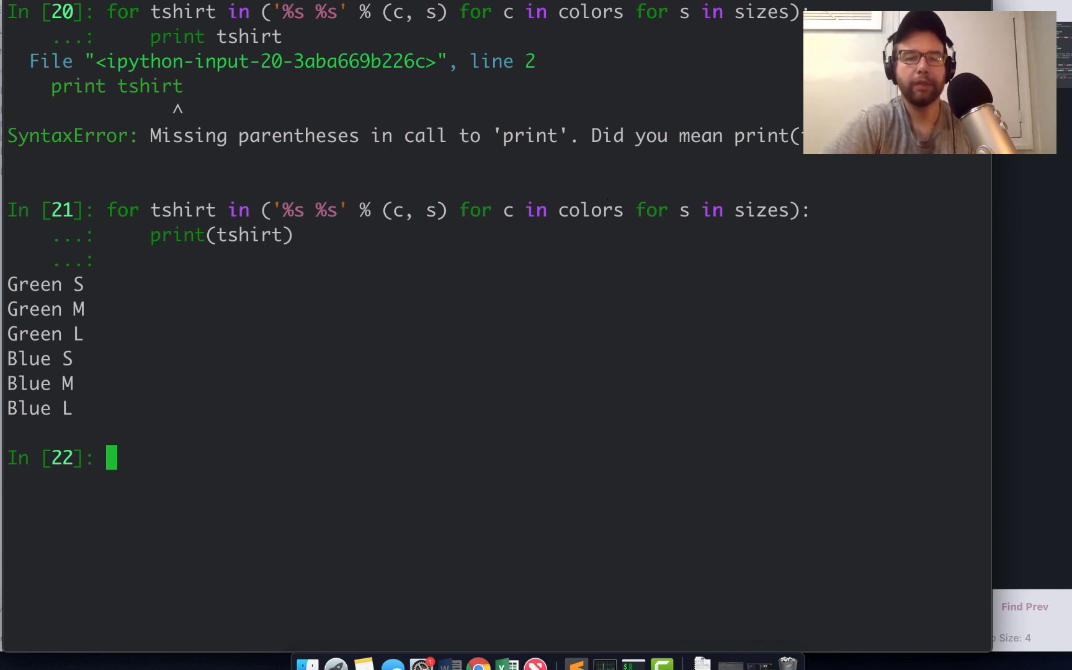
mouse_move(265, 333)
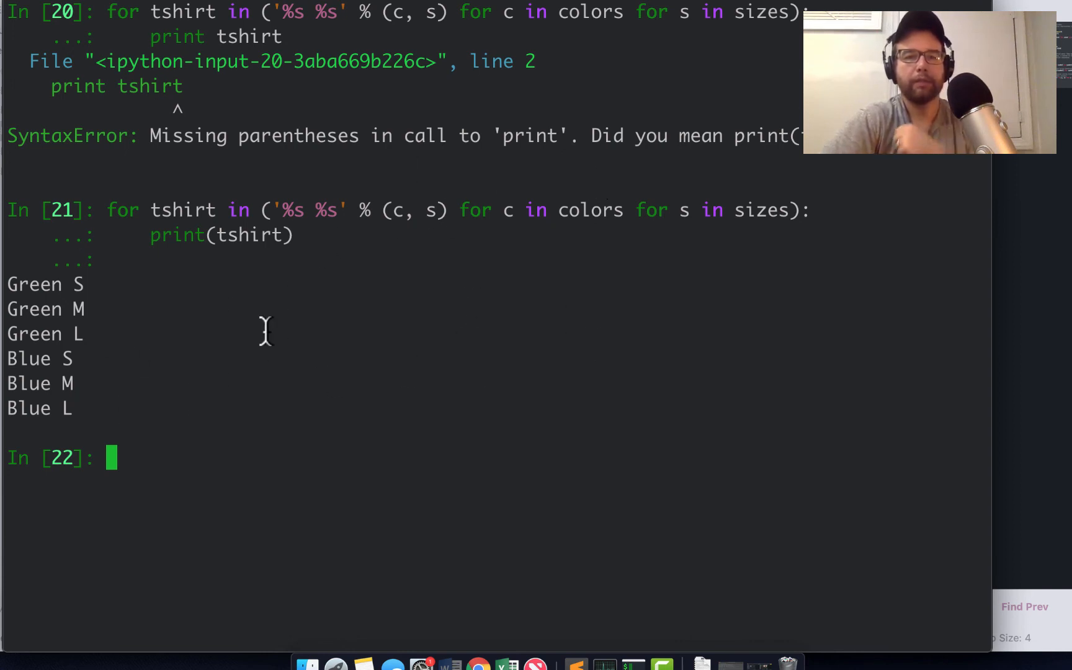
mouse_move(115, 290)
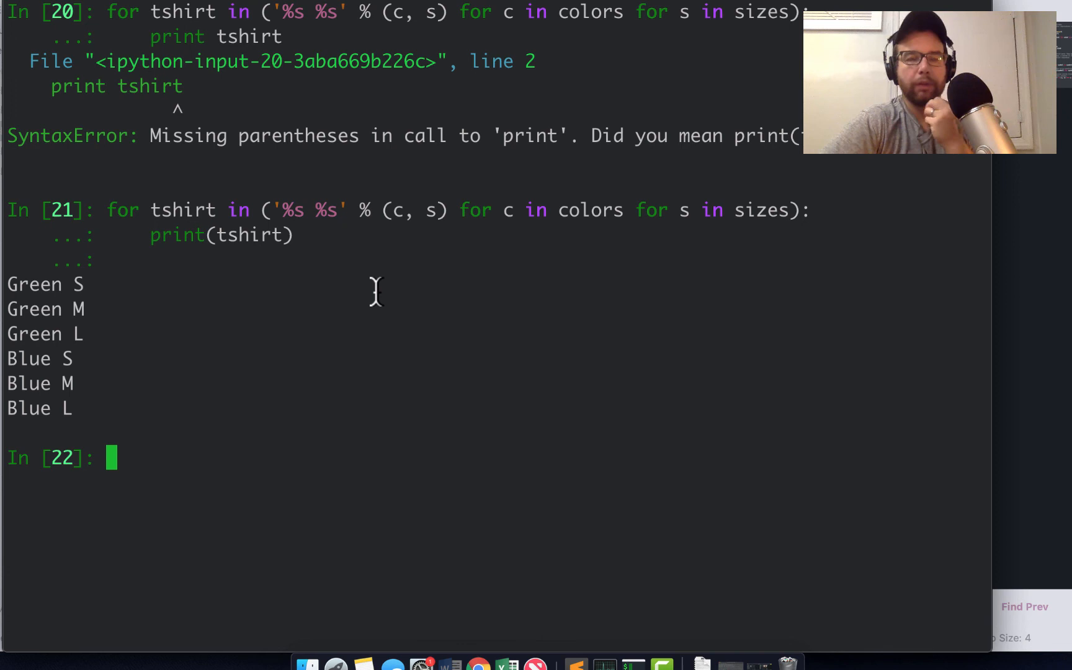
mouse_move(373, 297)
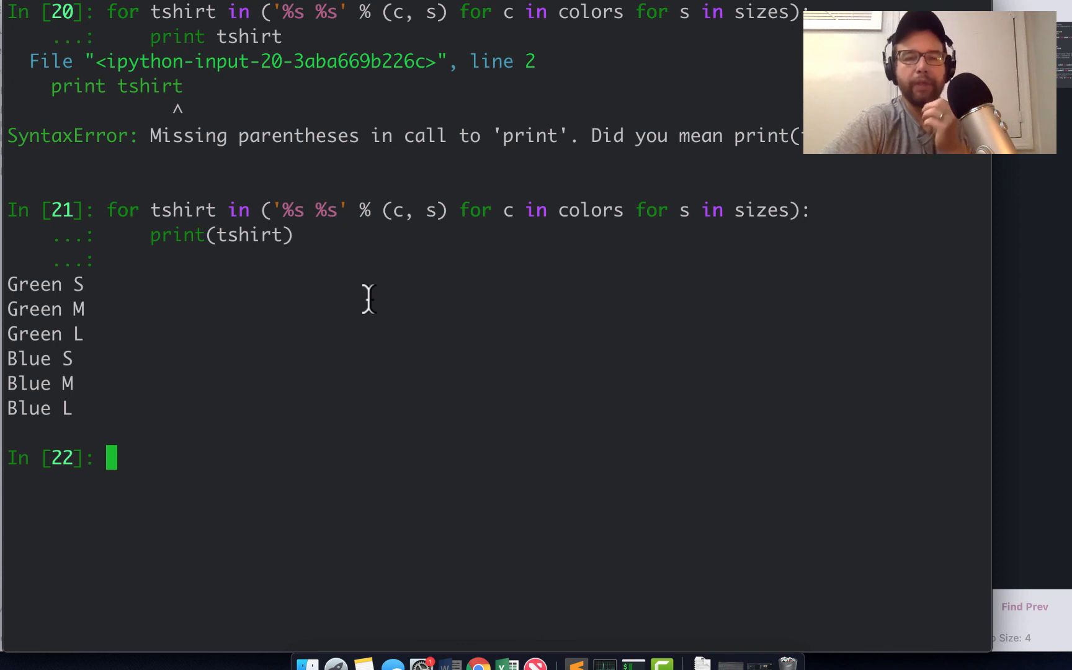
mouse_move(342, 277)
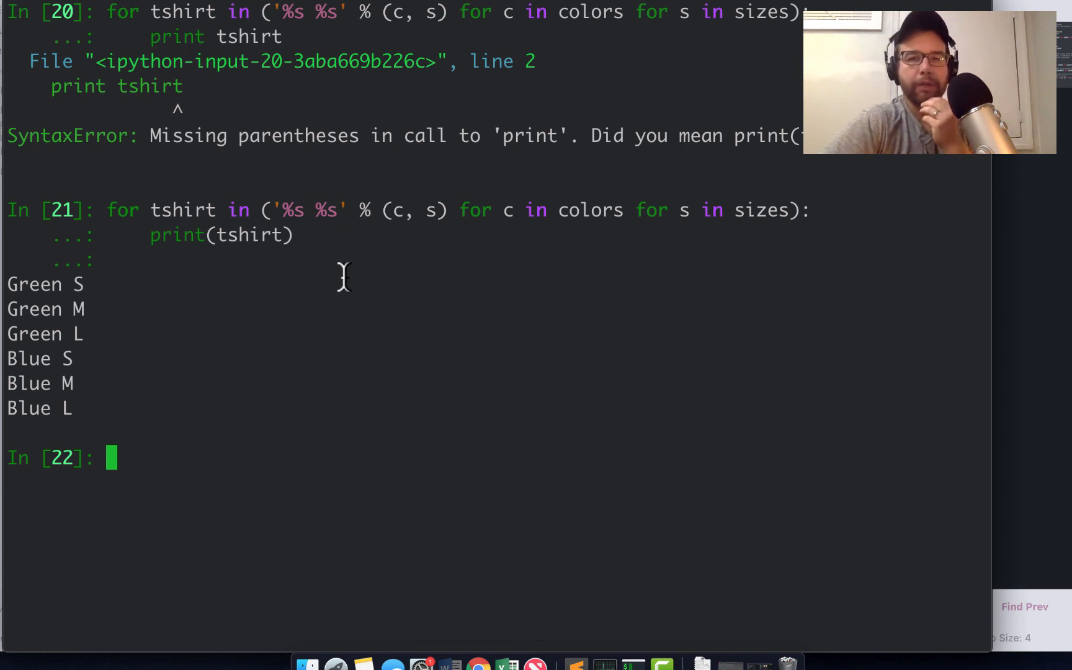
mouse_move(555, 356)
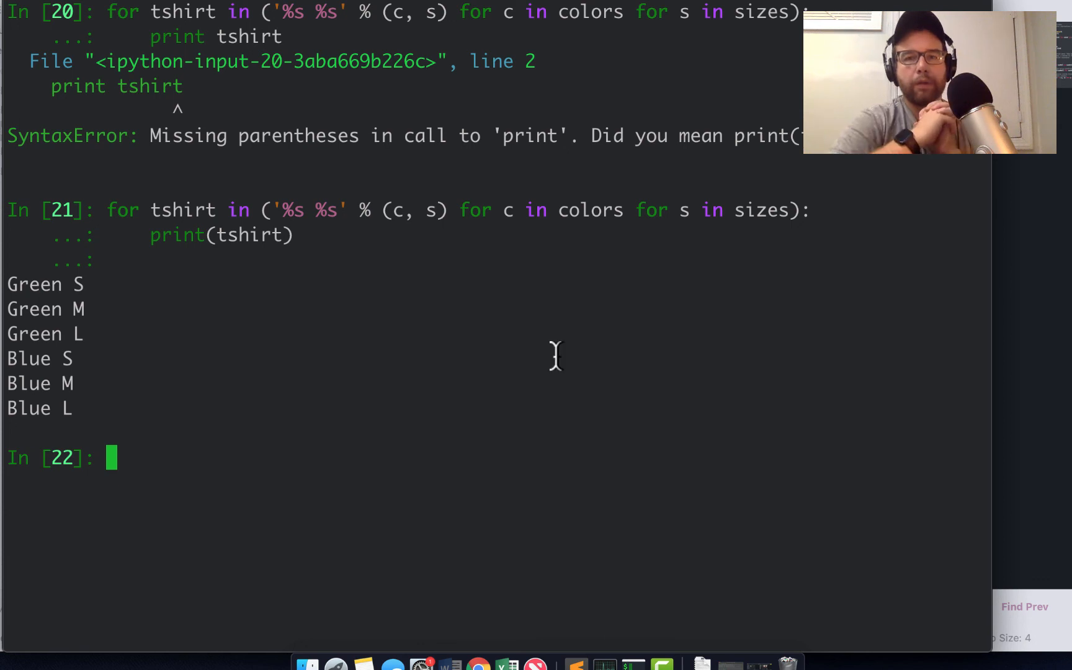